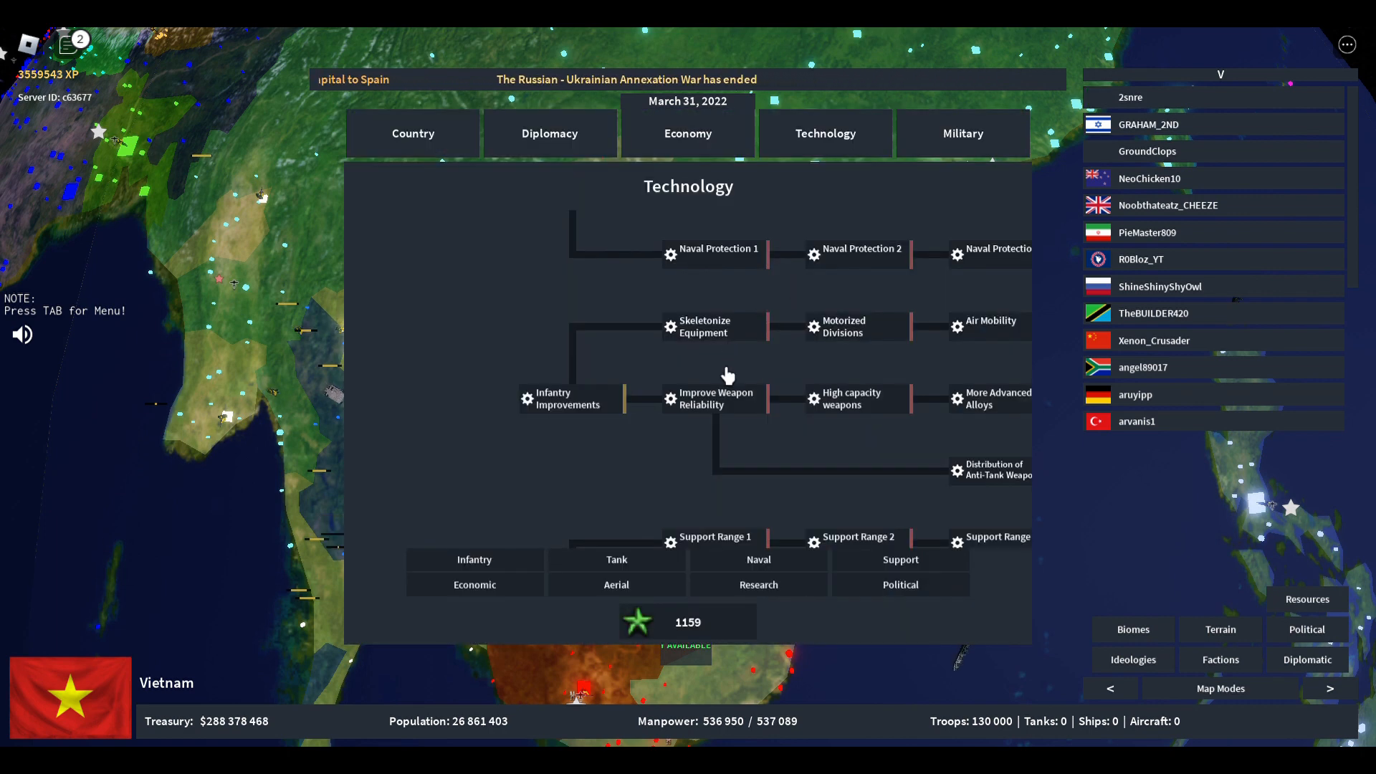
pyautogui.moveTo(498, 586)
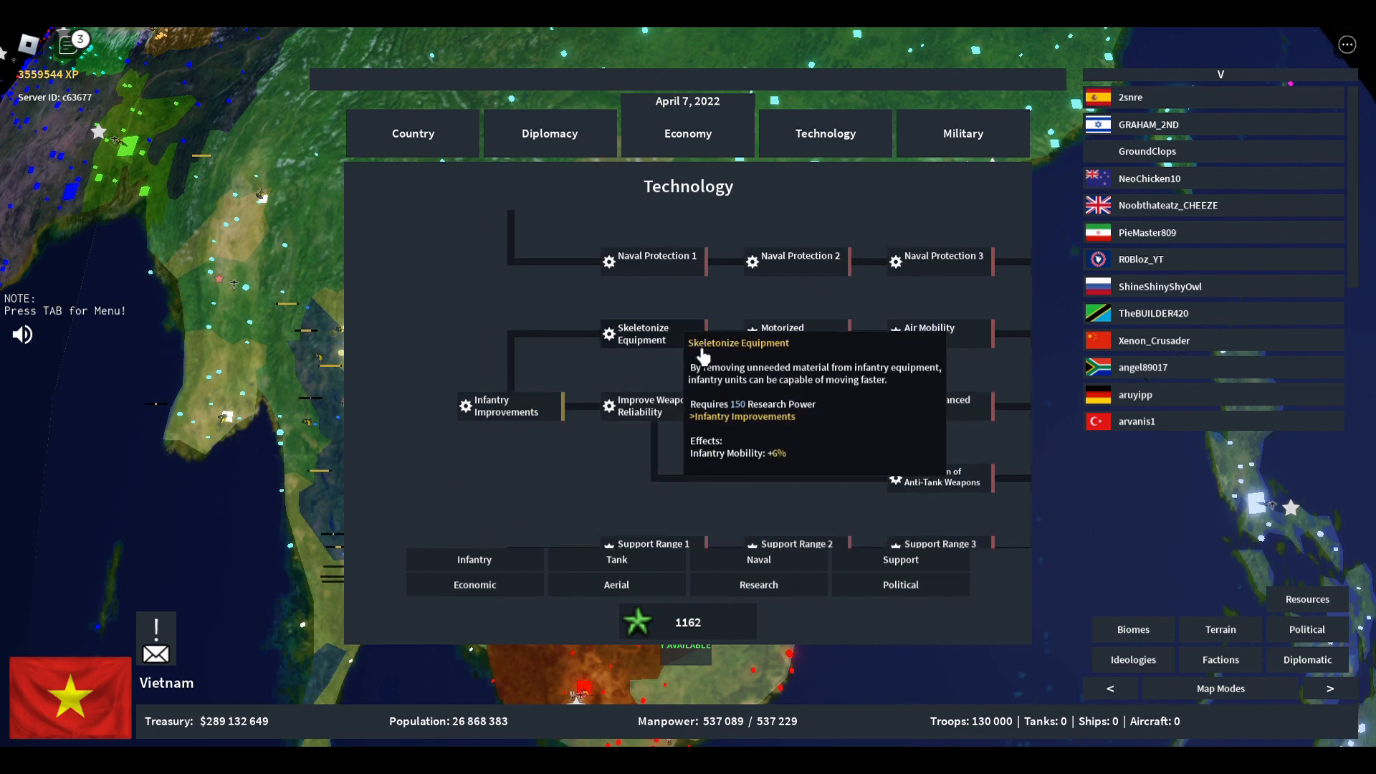
pyautogui.moveTo(698, 360)
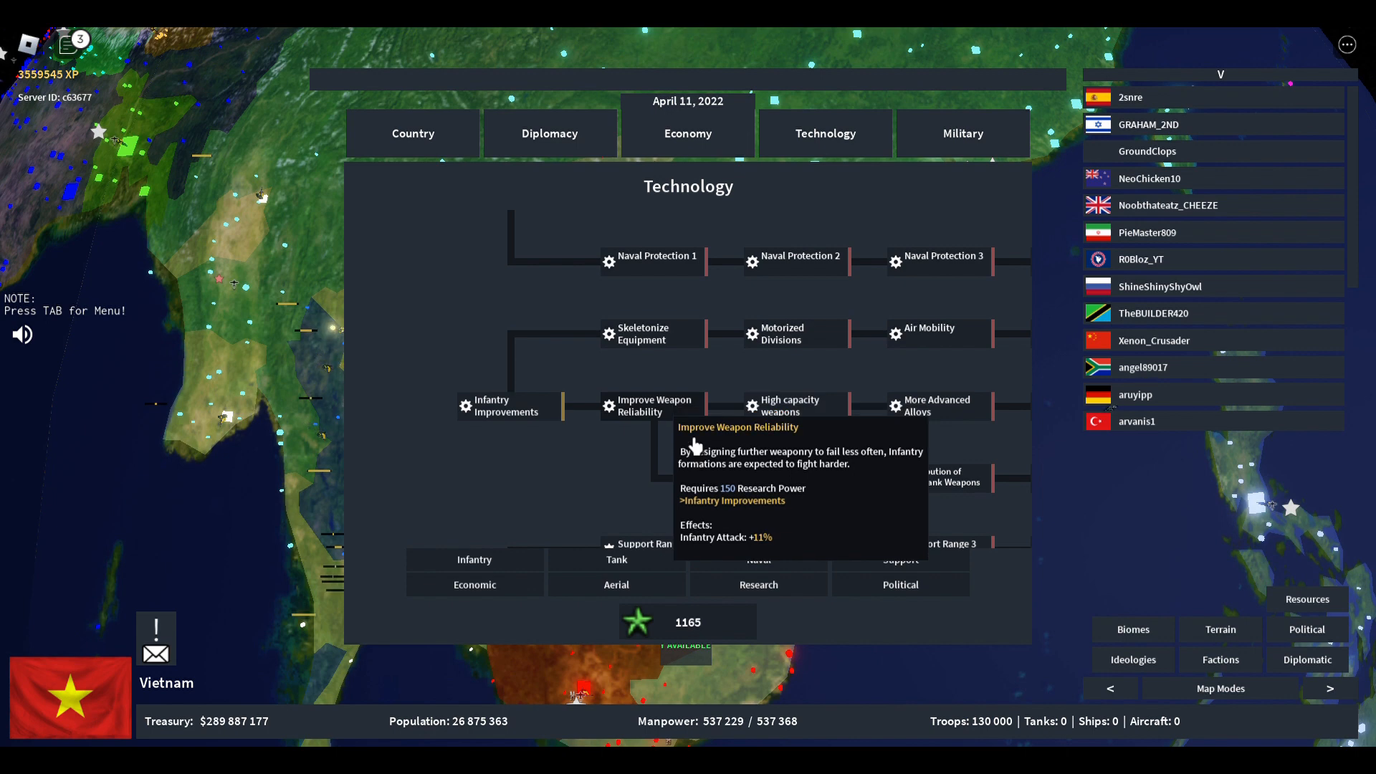
pyautogui.moveTo(937, 406)
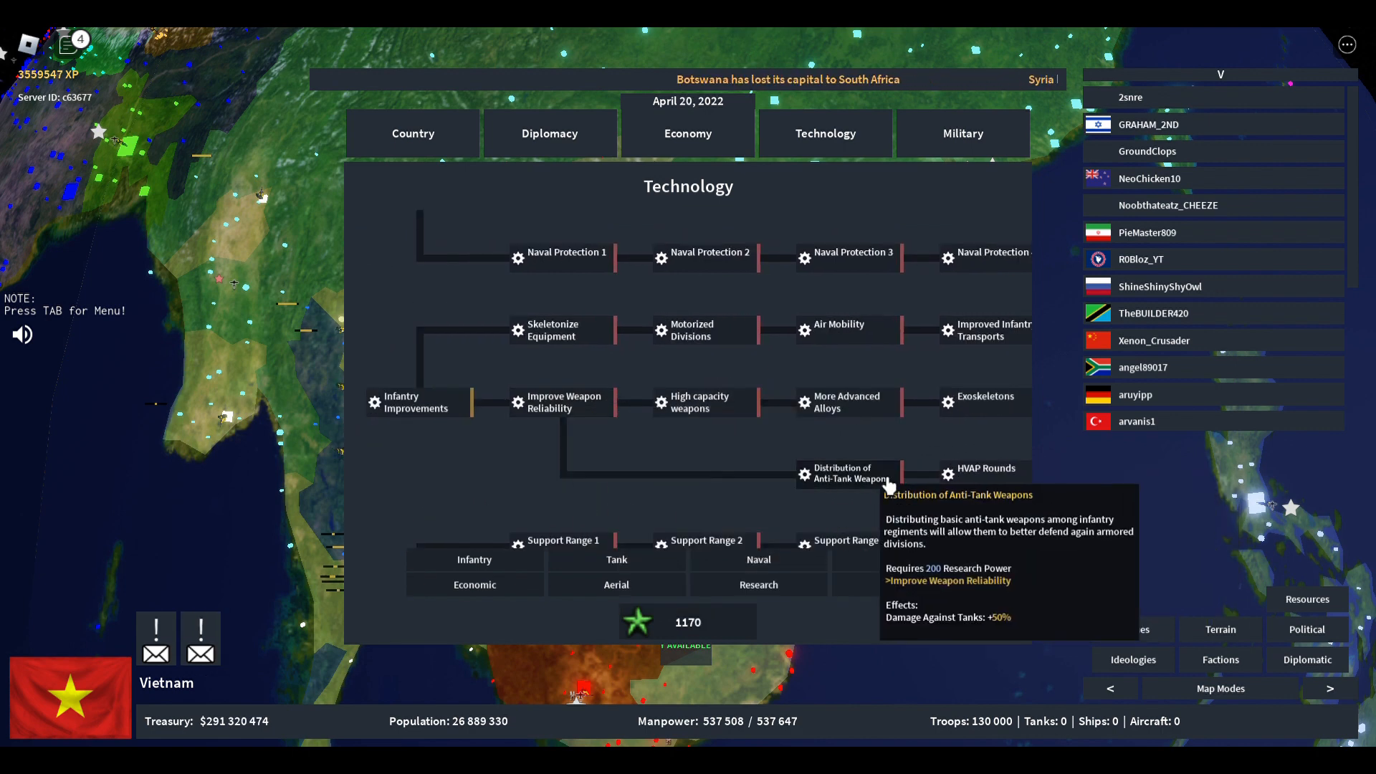
pyautogui.moveTo(612, 508)
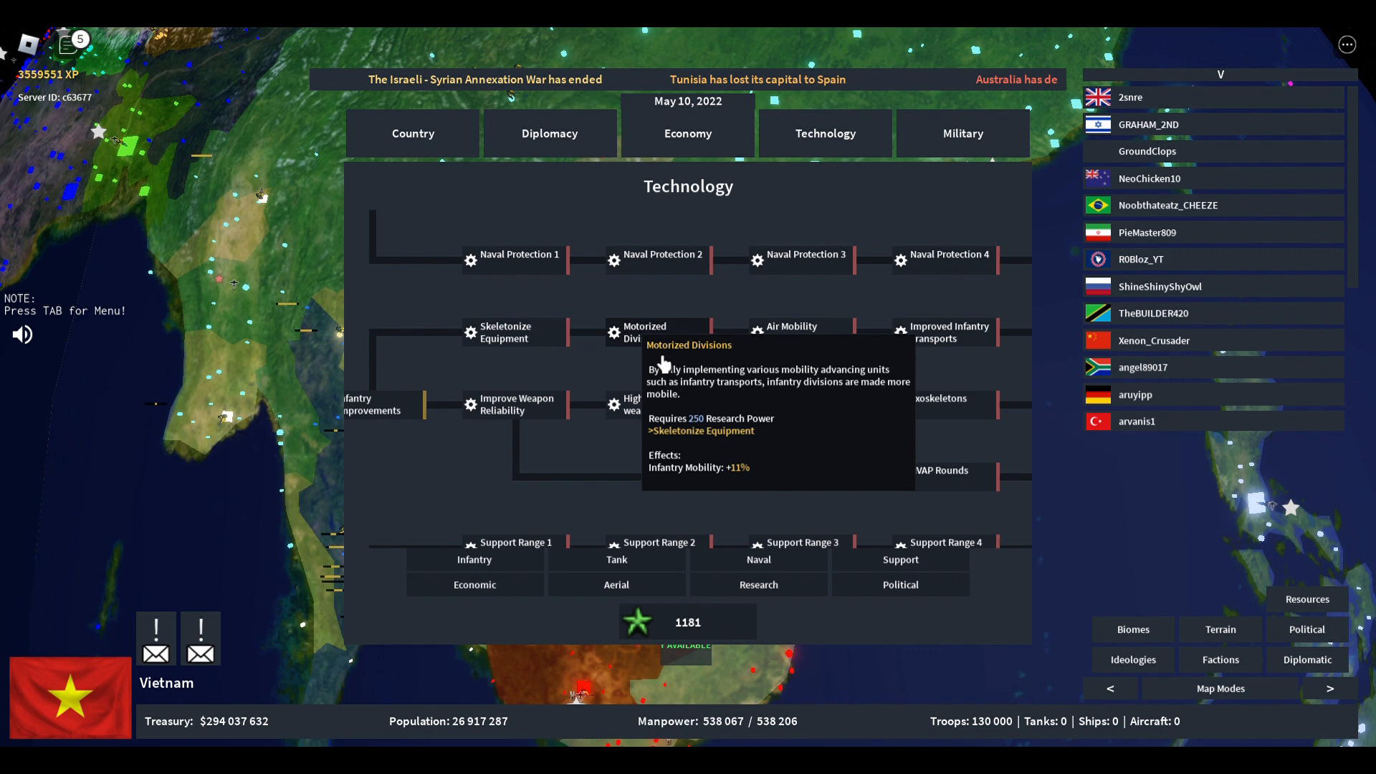
# Show Vietnam's Tank research tree with its armor, firepower and mobility upgrades
pyautogui.click(616, 560)
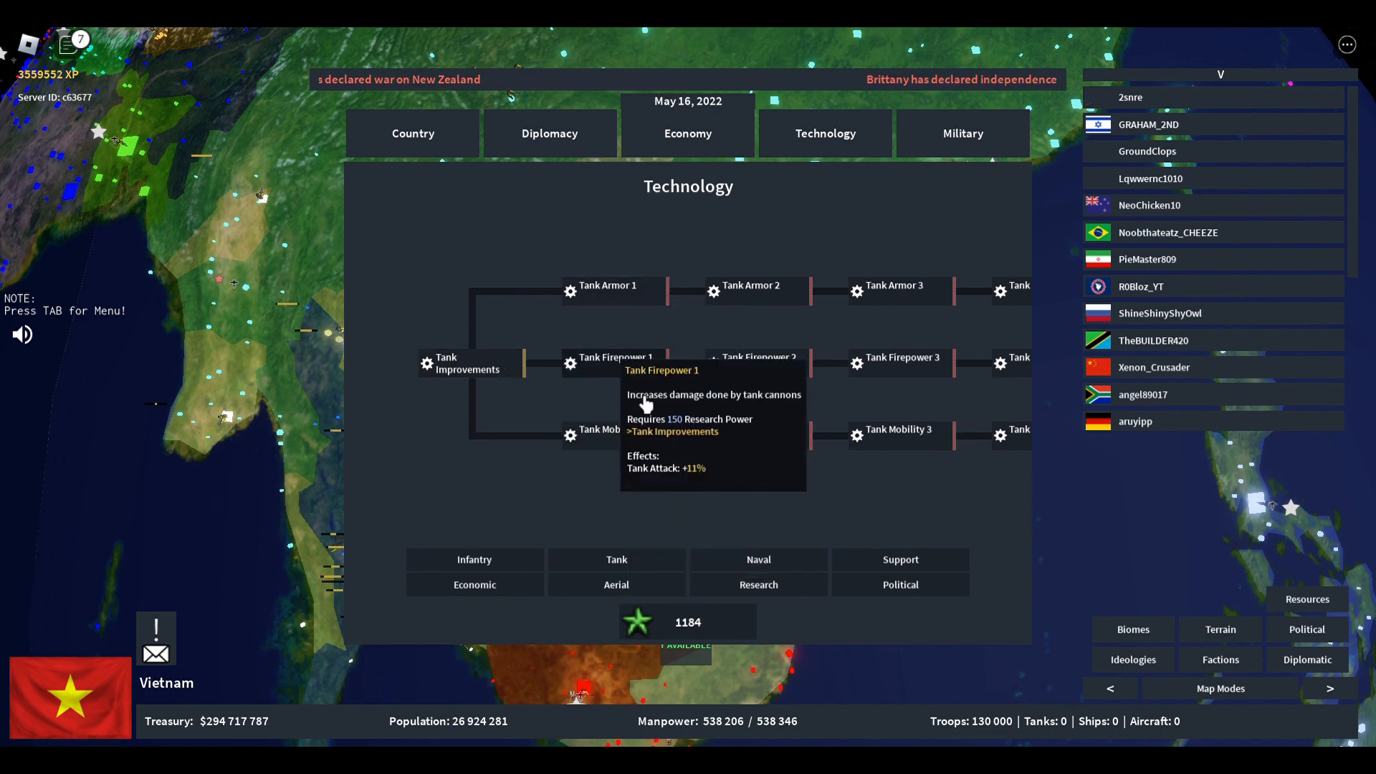
pyautogui.moveTo(639, 403)
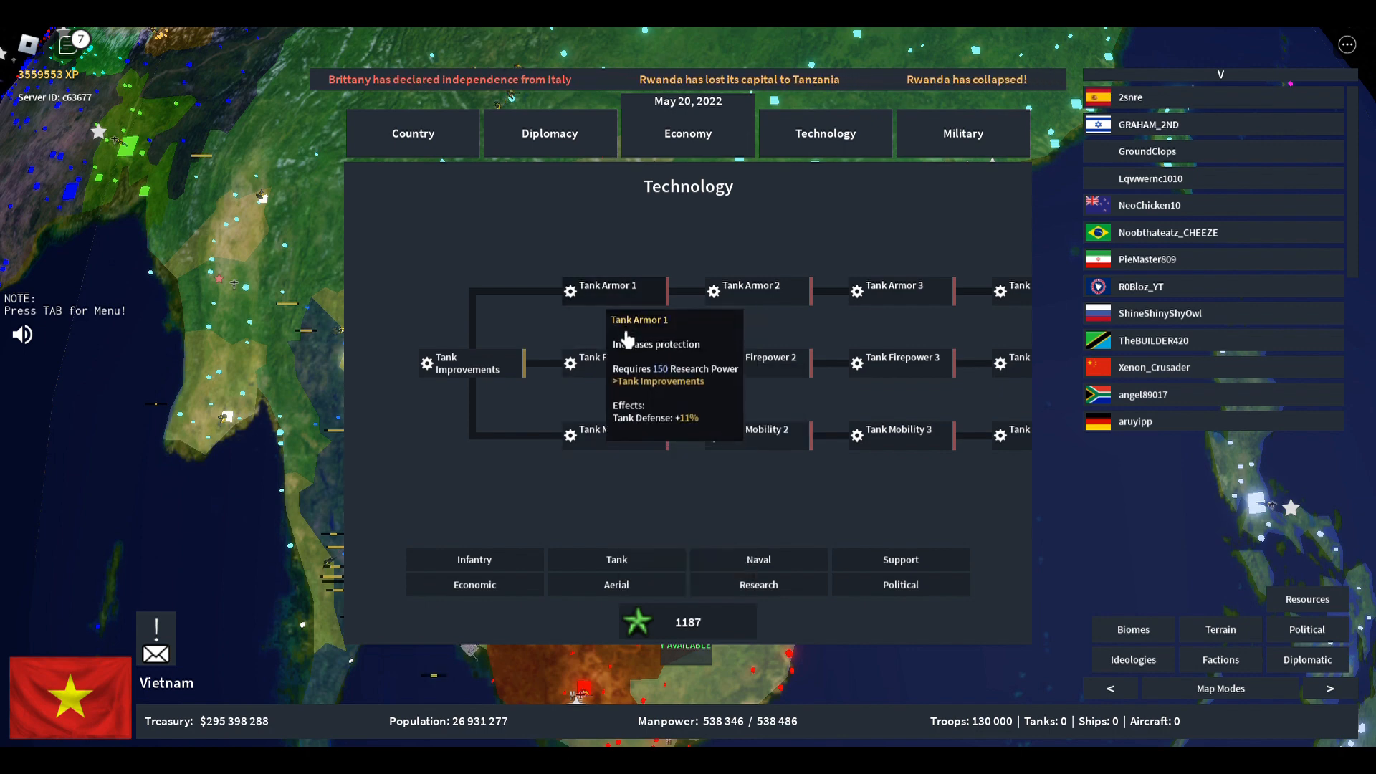
pyautogui.moveTo(576, 327)
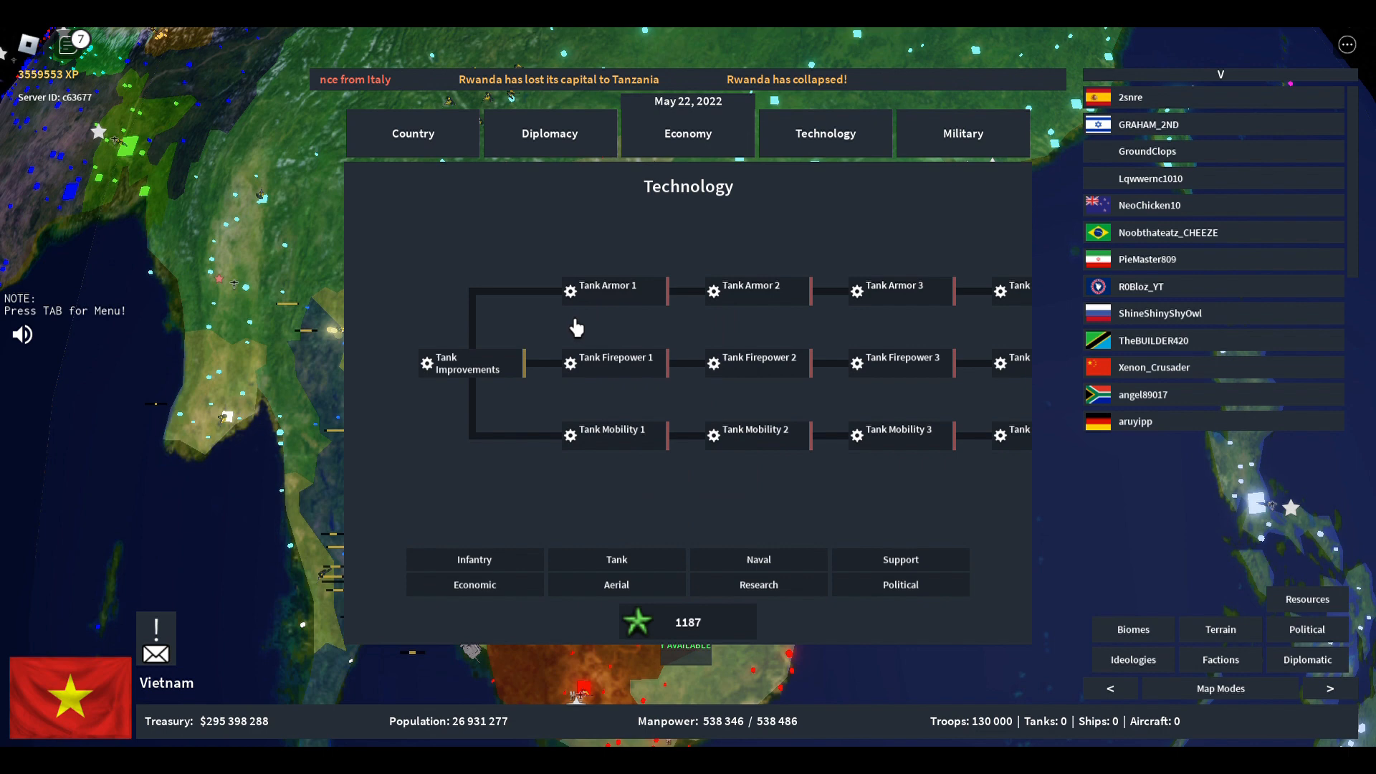
pyautogui.moveTo(660, 290)
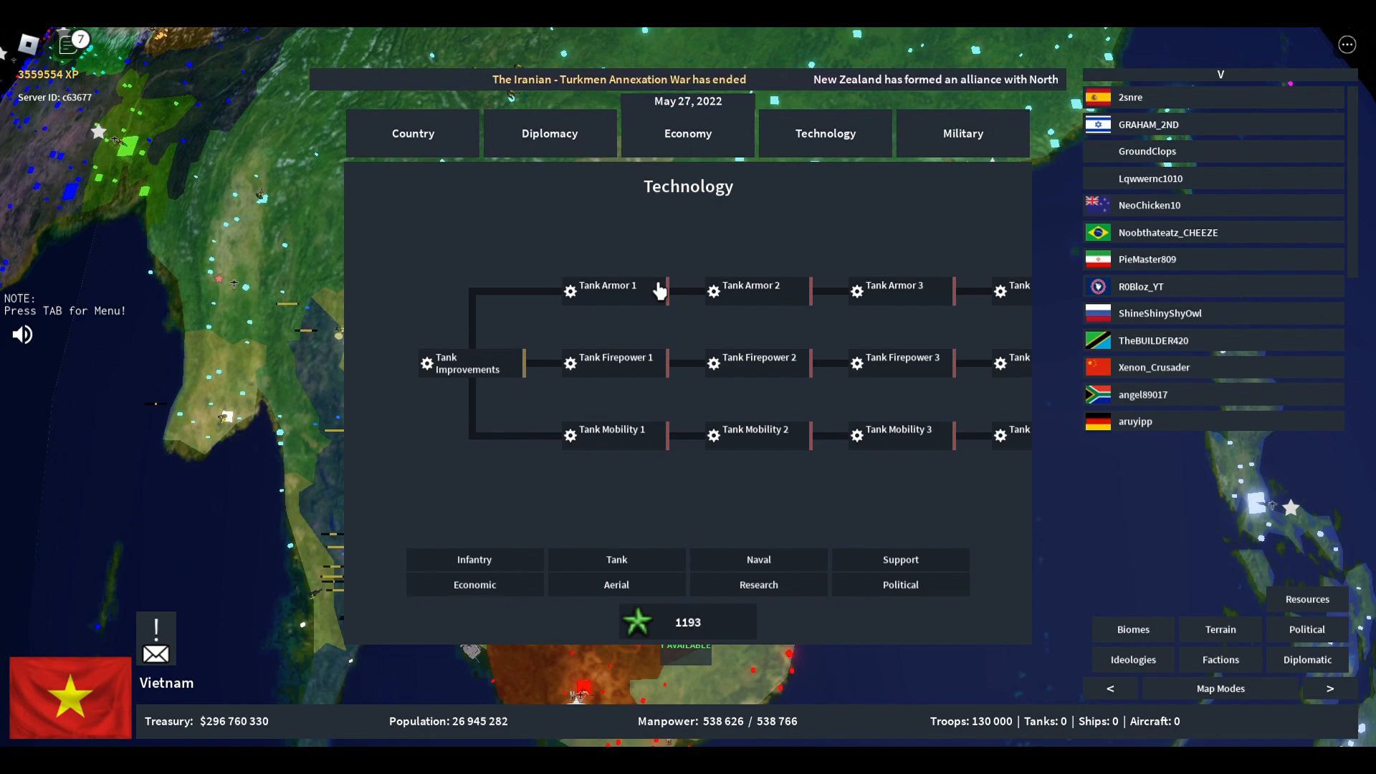
pyautogui.moveTo(757, 435)
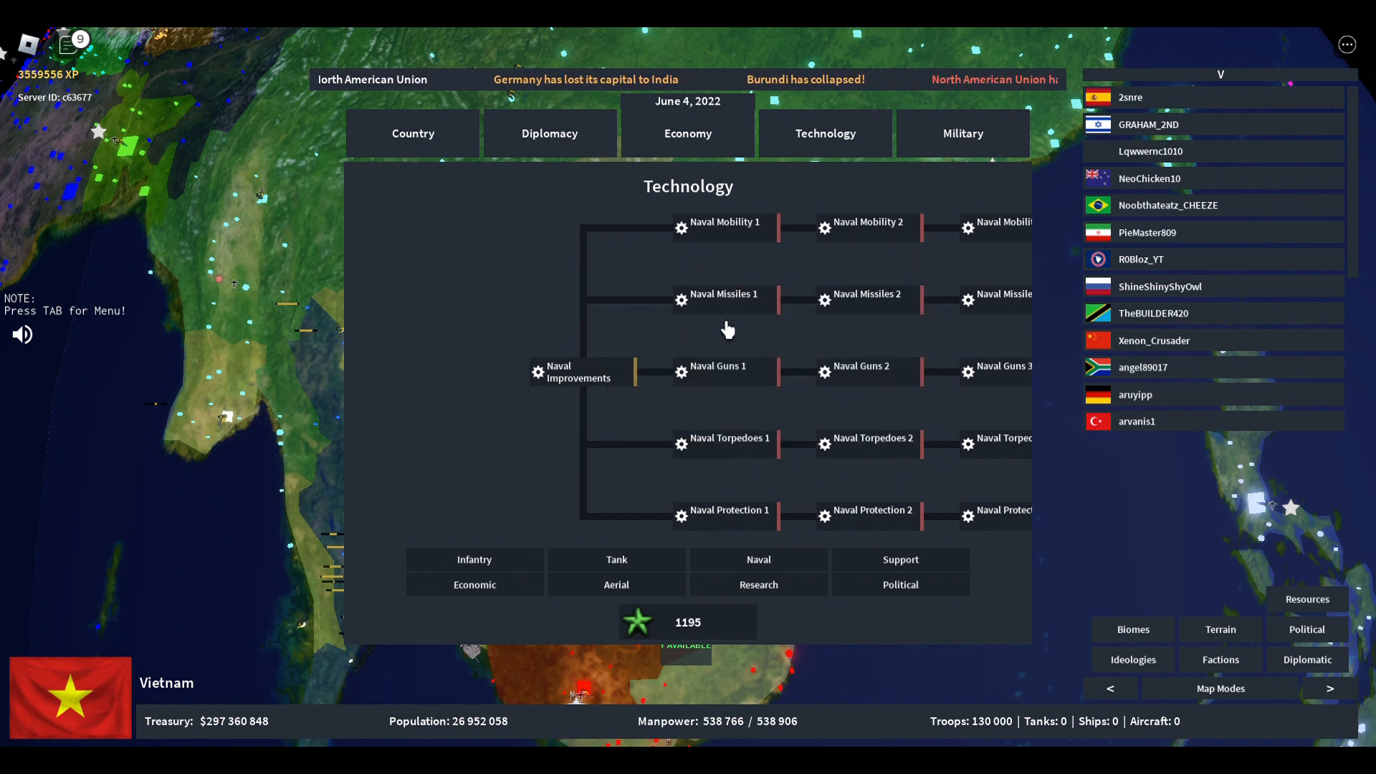
pyautogui.moveTo(577, 372)
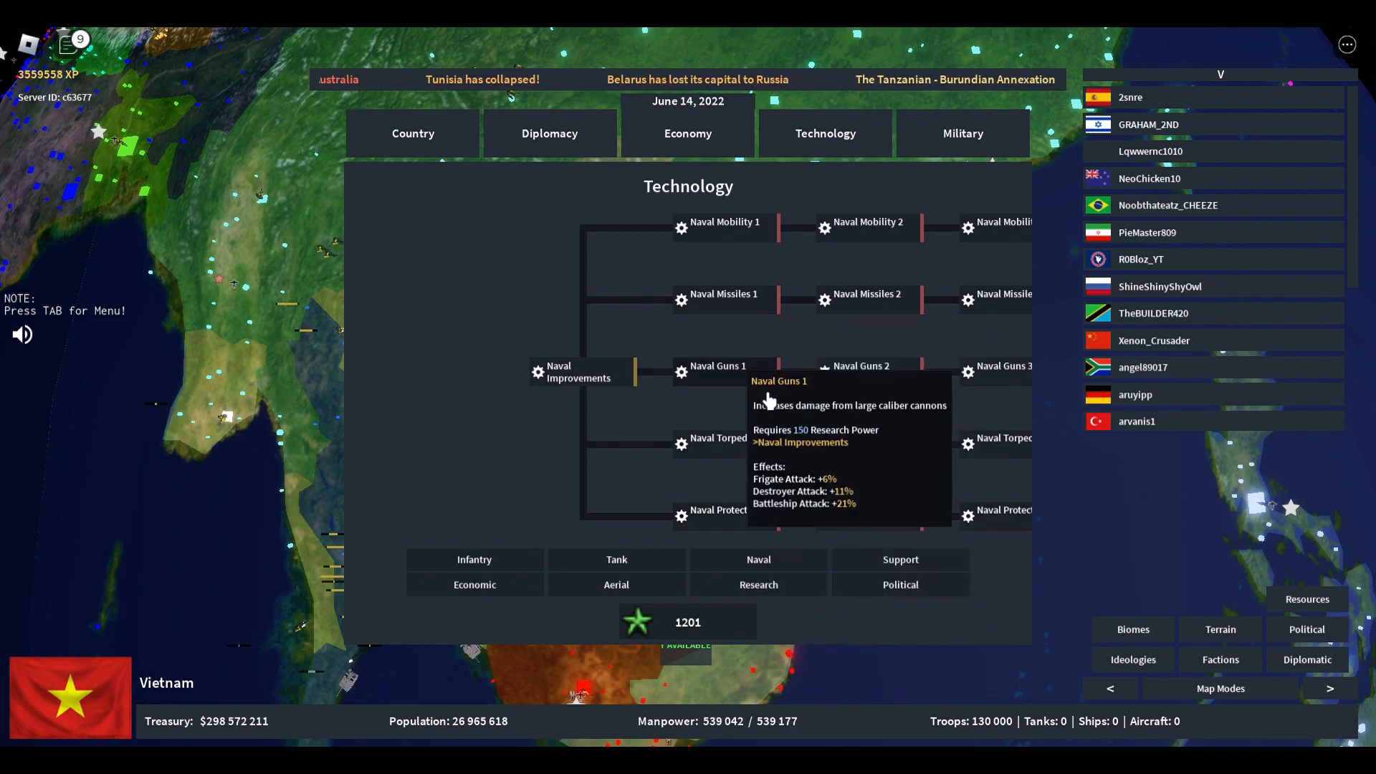
pyautogui.moveTo(769, 476)
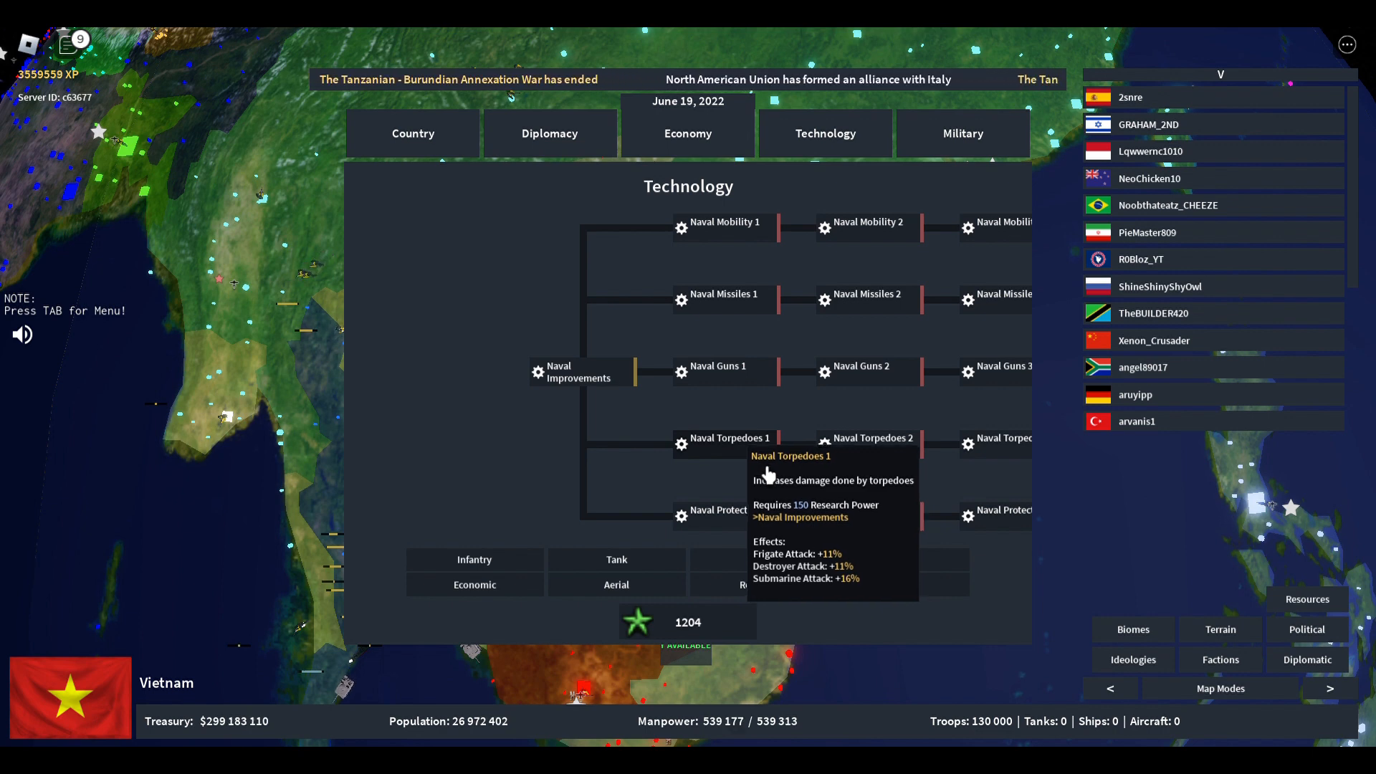
pyautogui.moveTo(767, 458)
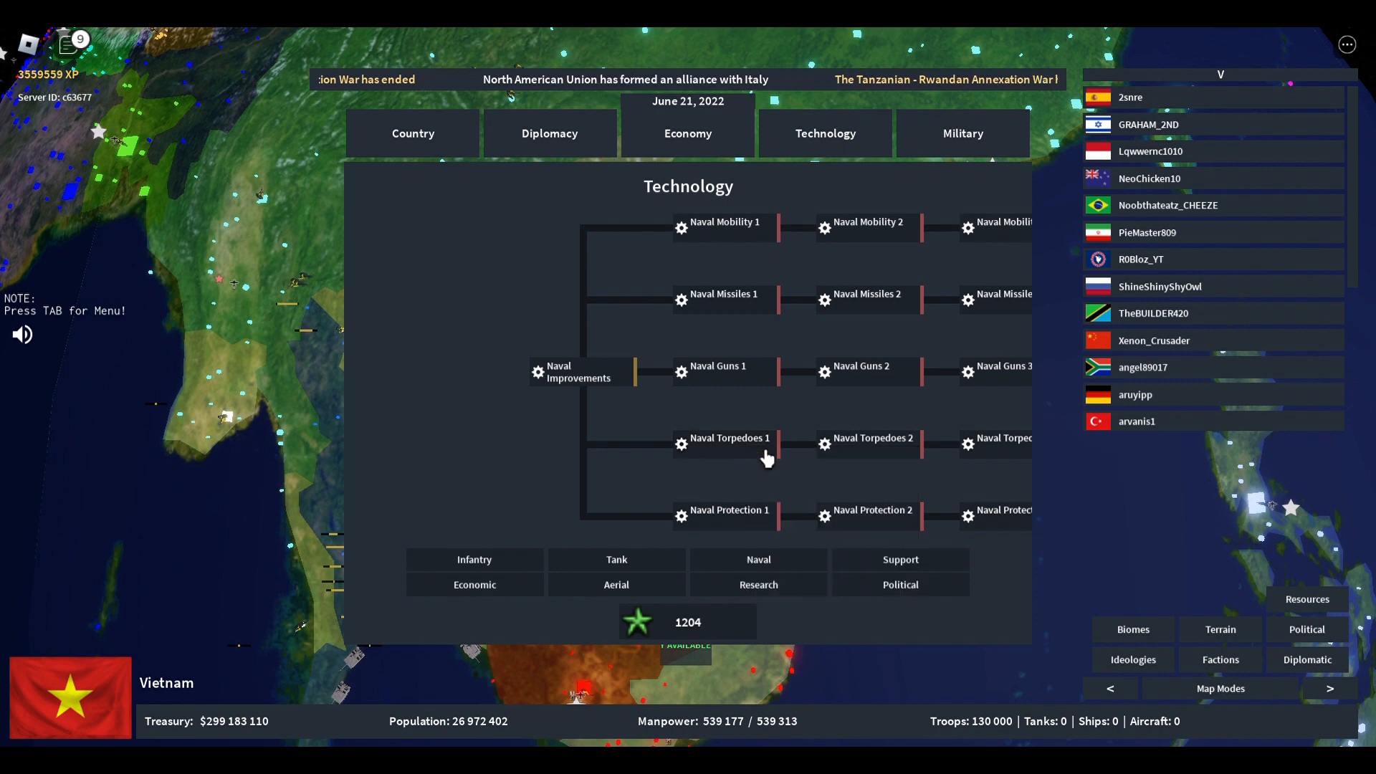
pyautogui.moveTo(719, 367)
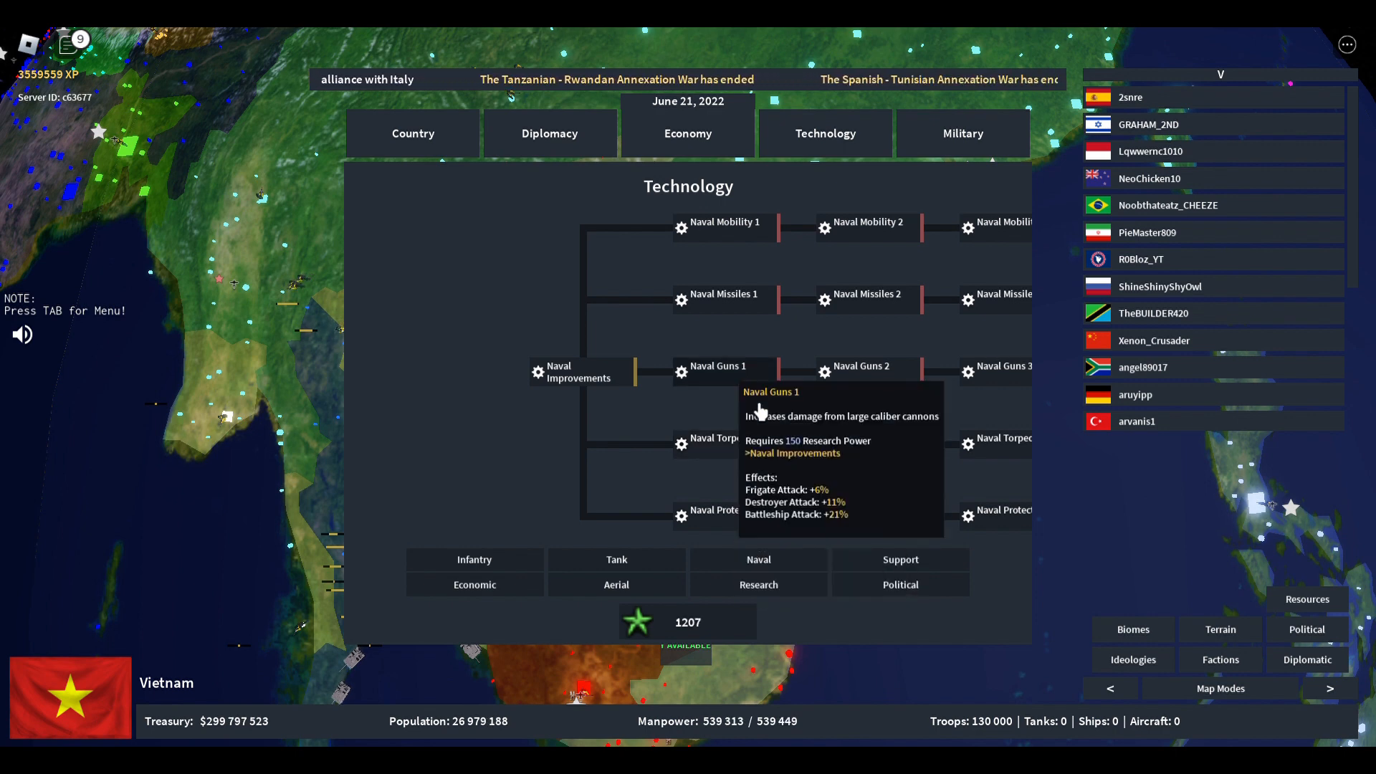
pyautogui.moveTo(722, 294)
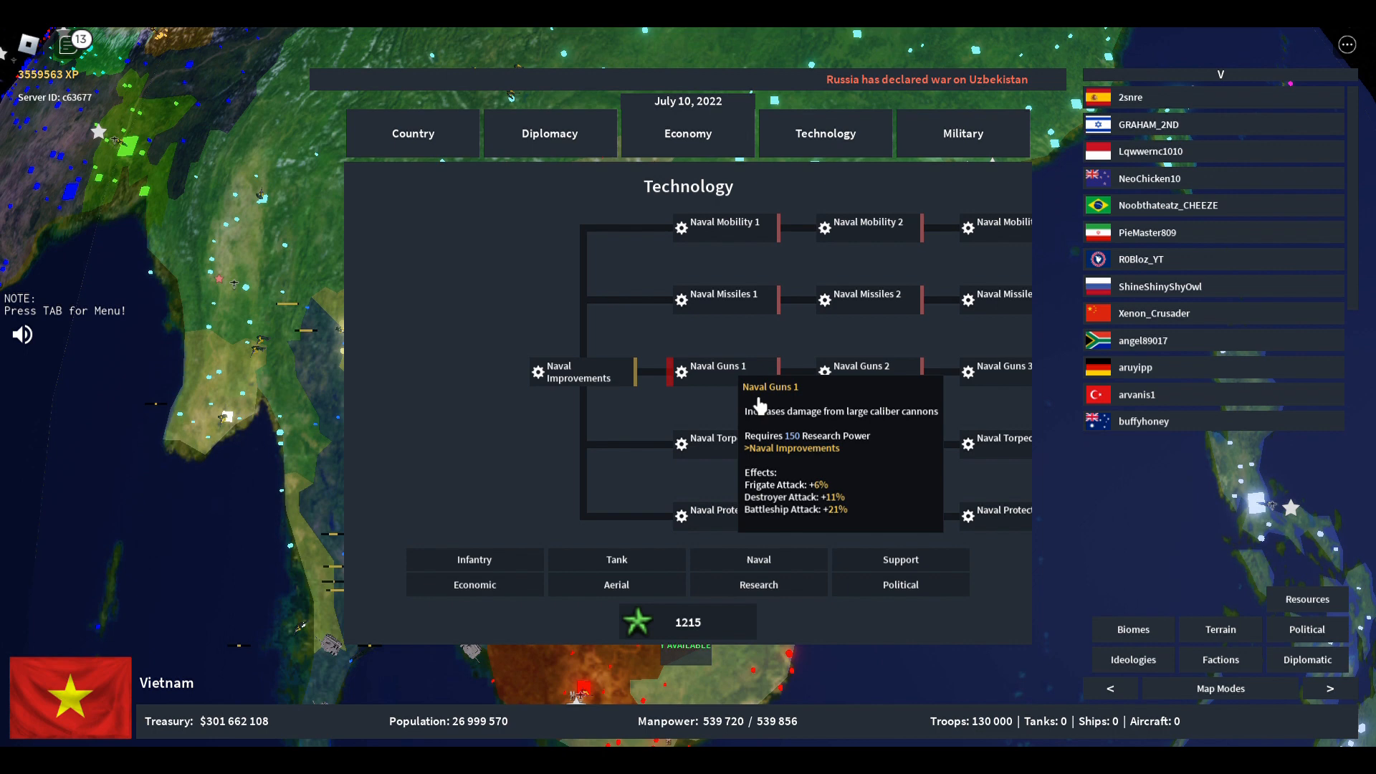
pyautogui.moveTo(741, 481)
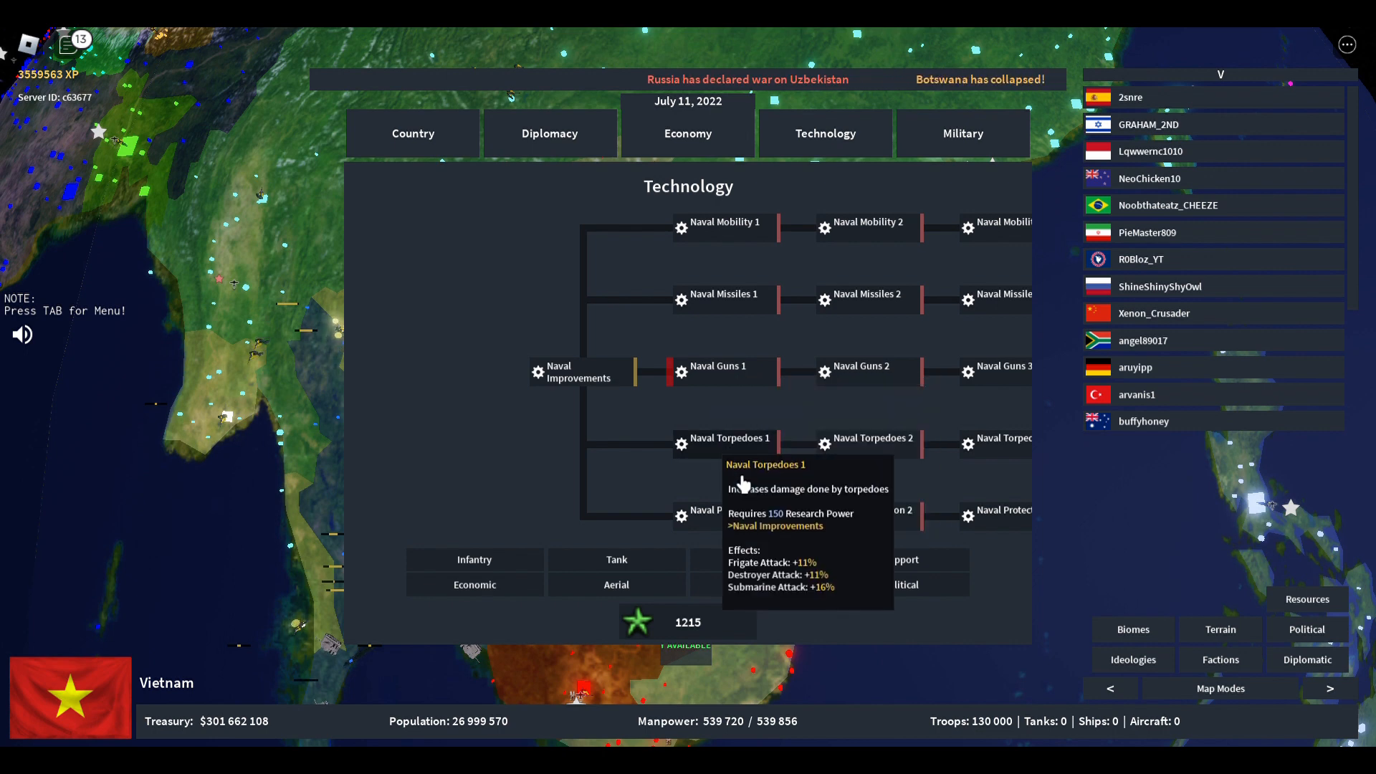
pyautogui.moveTo(715, 333)
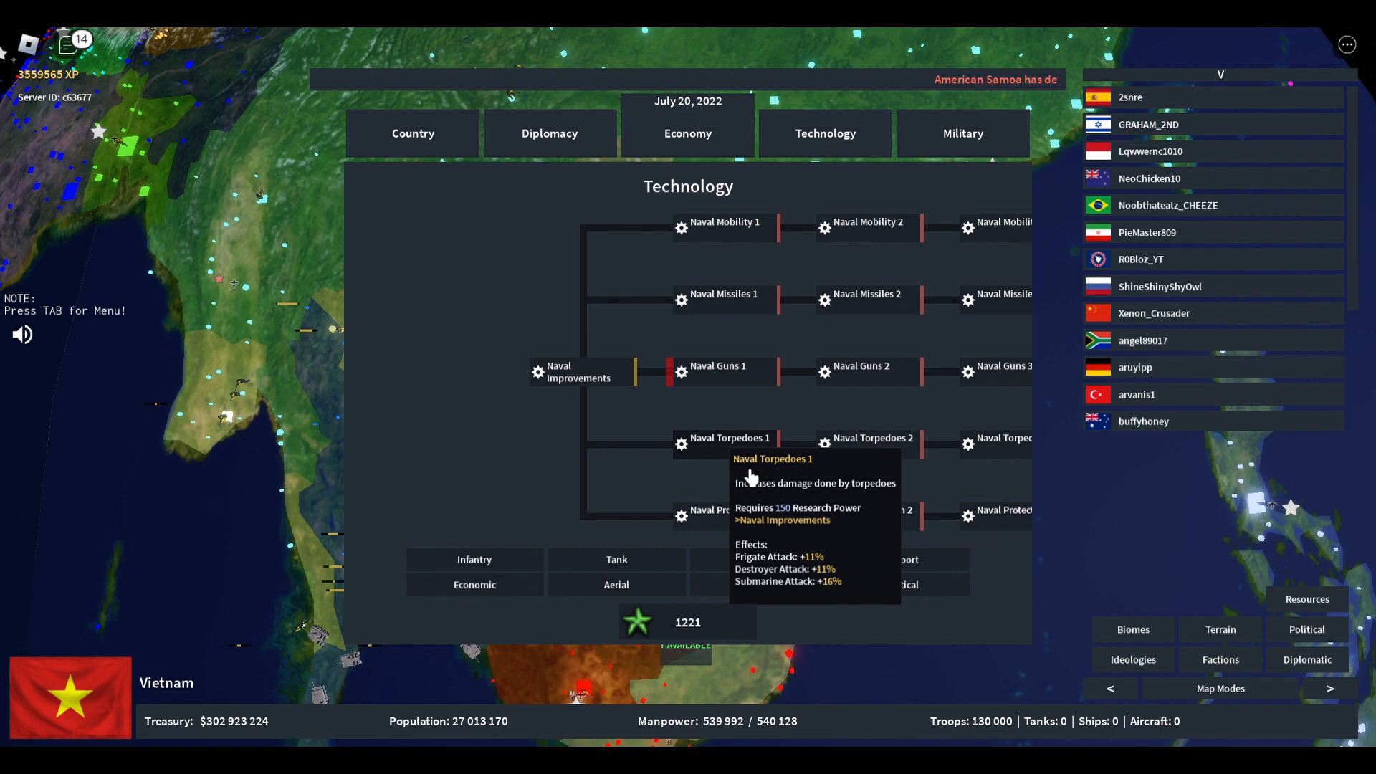
# Show Vietnam's Support research tree with range, firepower, mobility and anti-tank upgrades
pyautogui.click(901, 560)
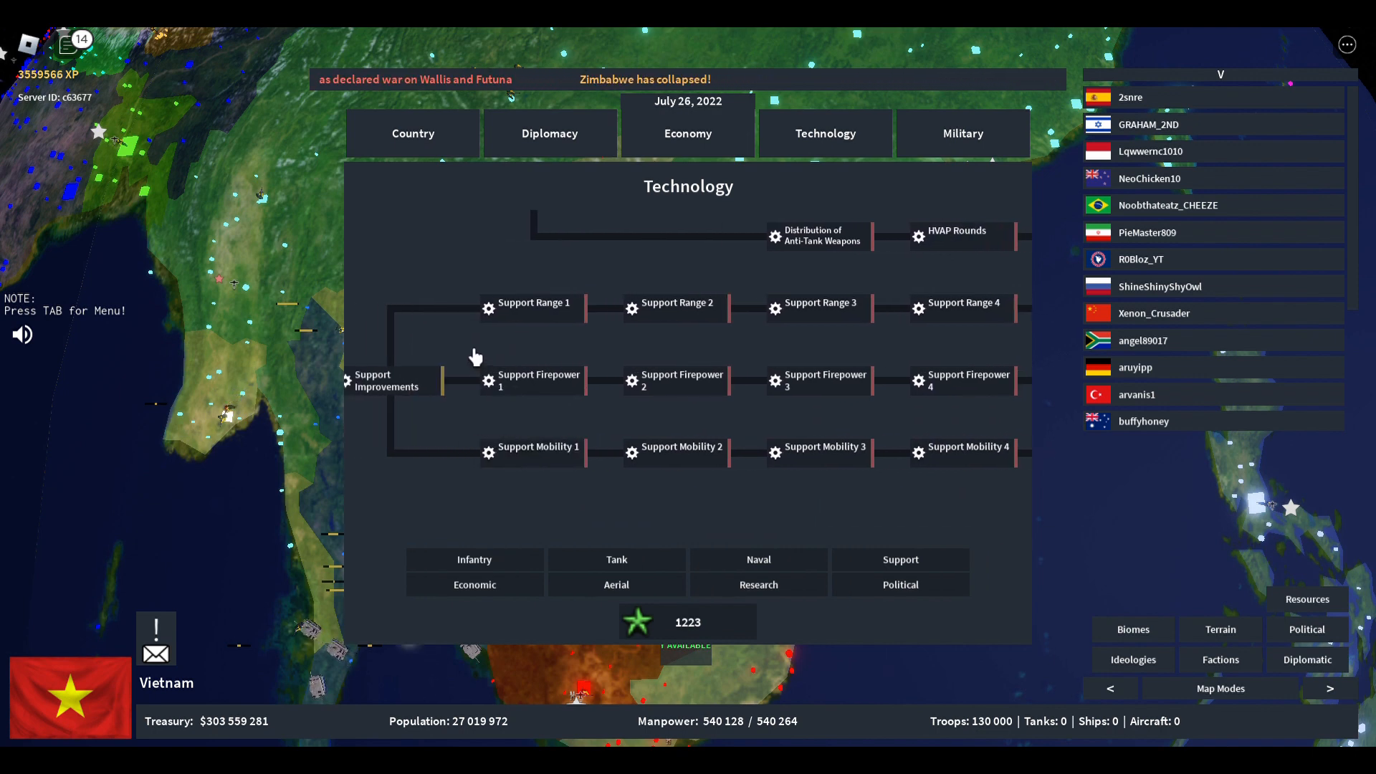
pyautogui.moveTo(531, 380)
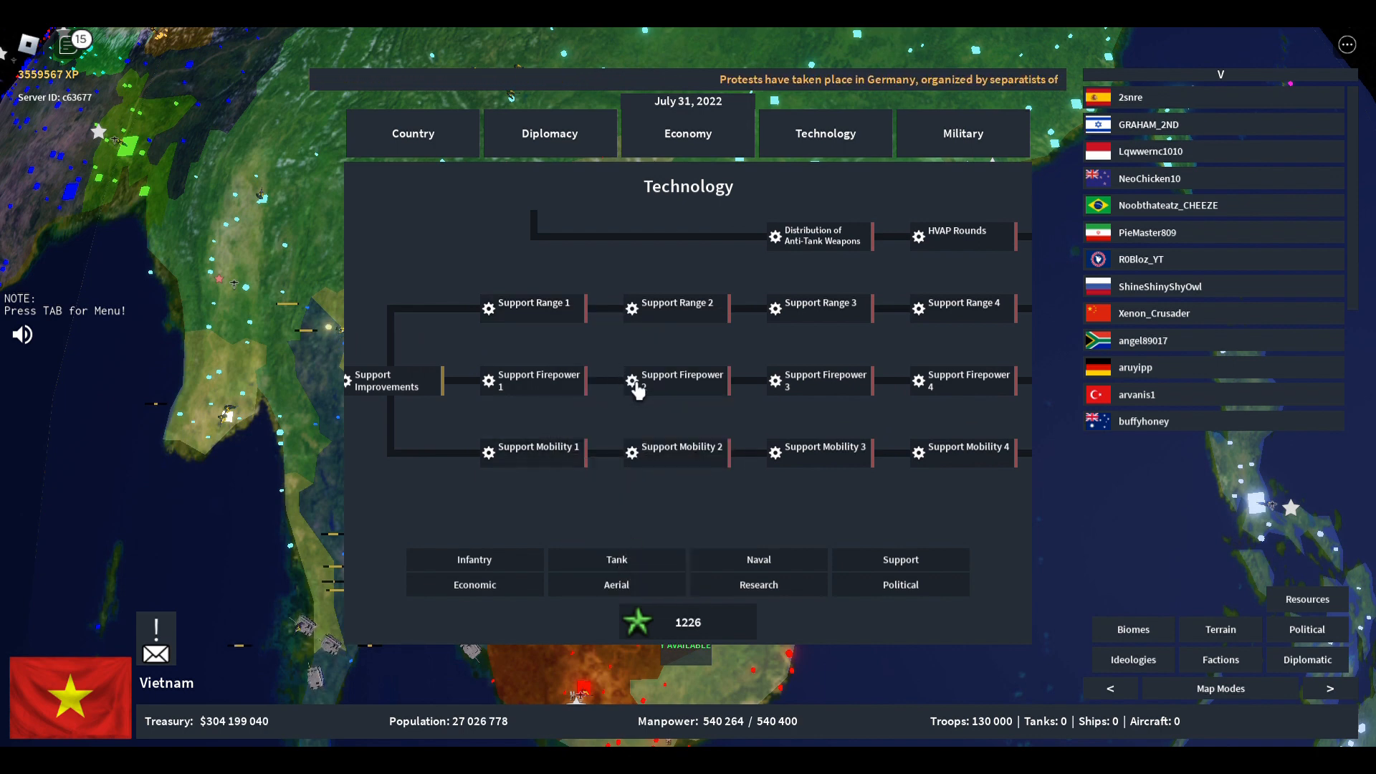
pyautogui.moveTo(776, 377)
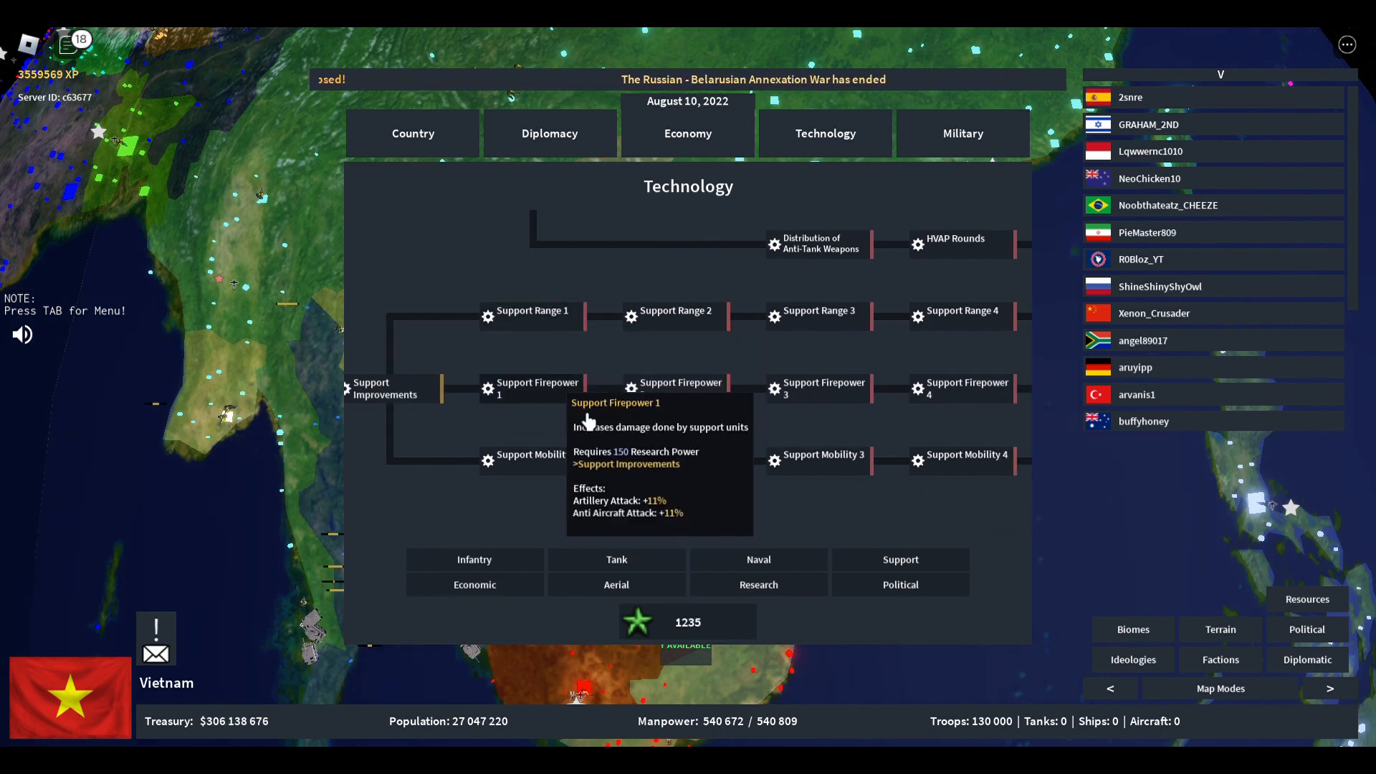
pyautogui.moveTo(569, 451)
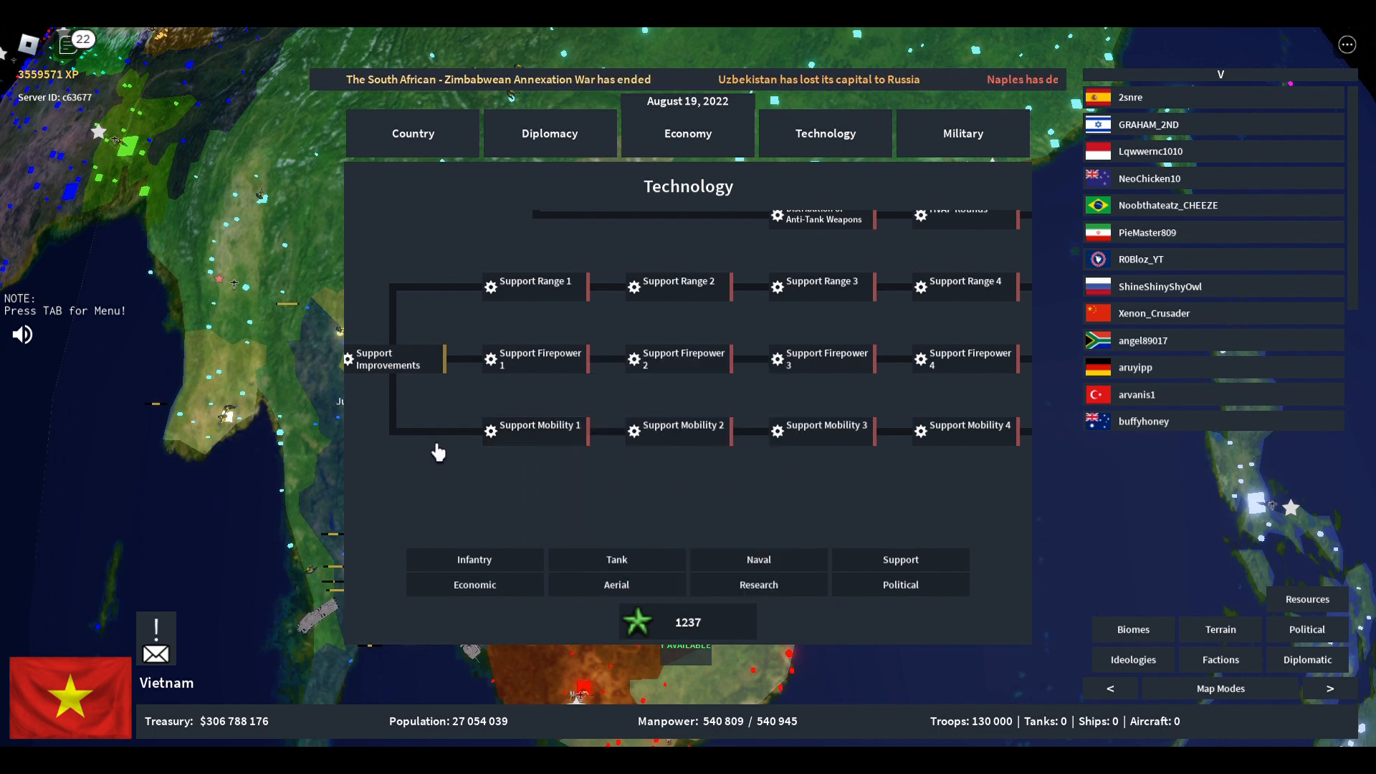
pyautogui.moveTo(591, 347)
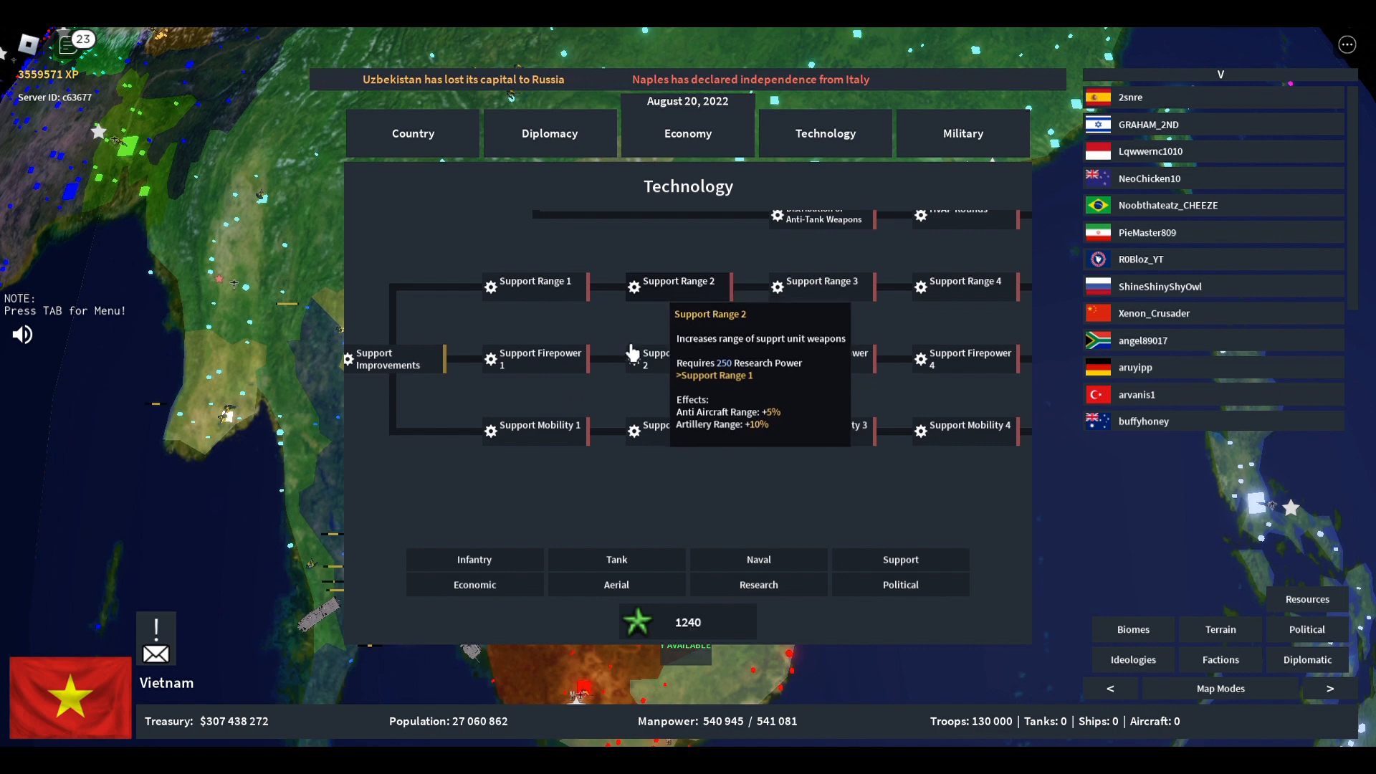
pyautogui.moveTo(579, 382)
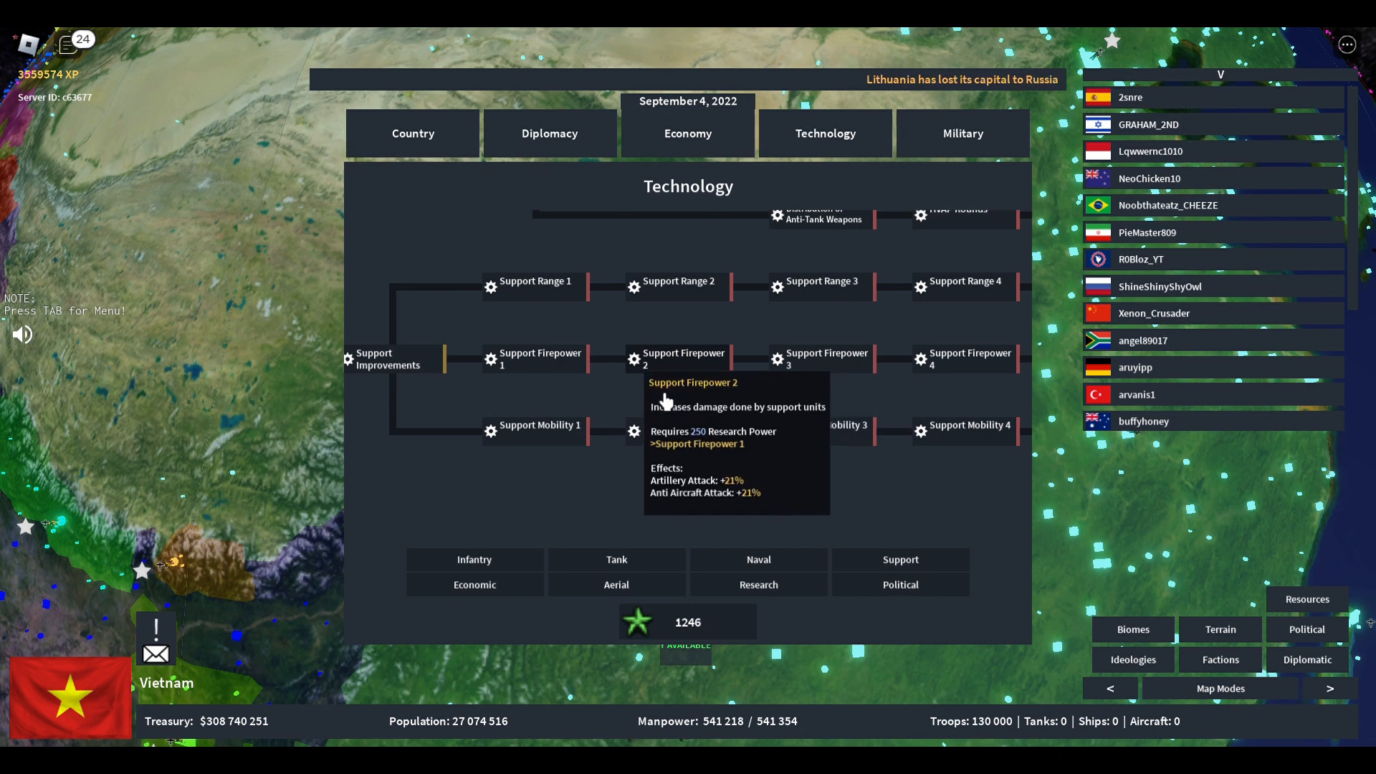
pyautogui.moveTo(584, 340)
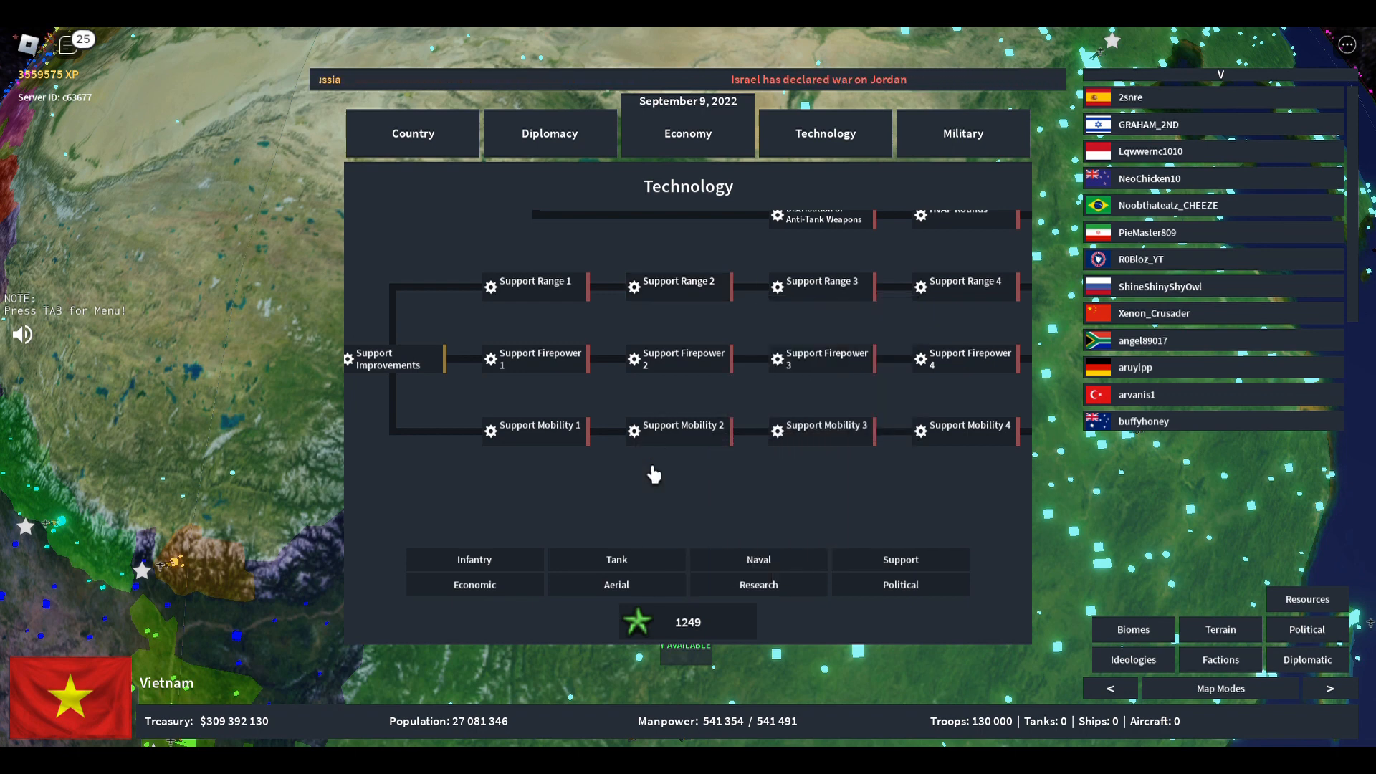
# Show Vietnam's Economic research tree, including Tax Collection 1's +10% tax income
pyautogui.click(475, 585)
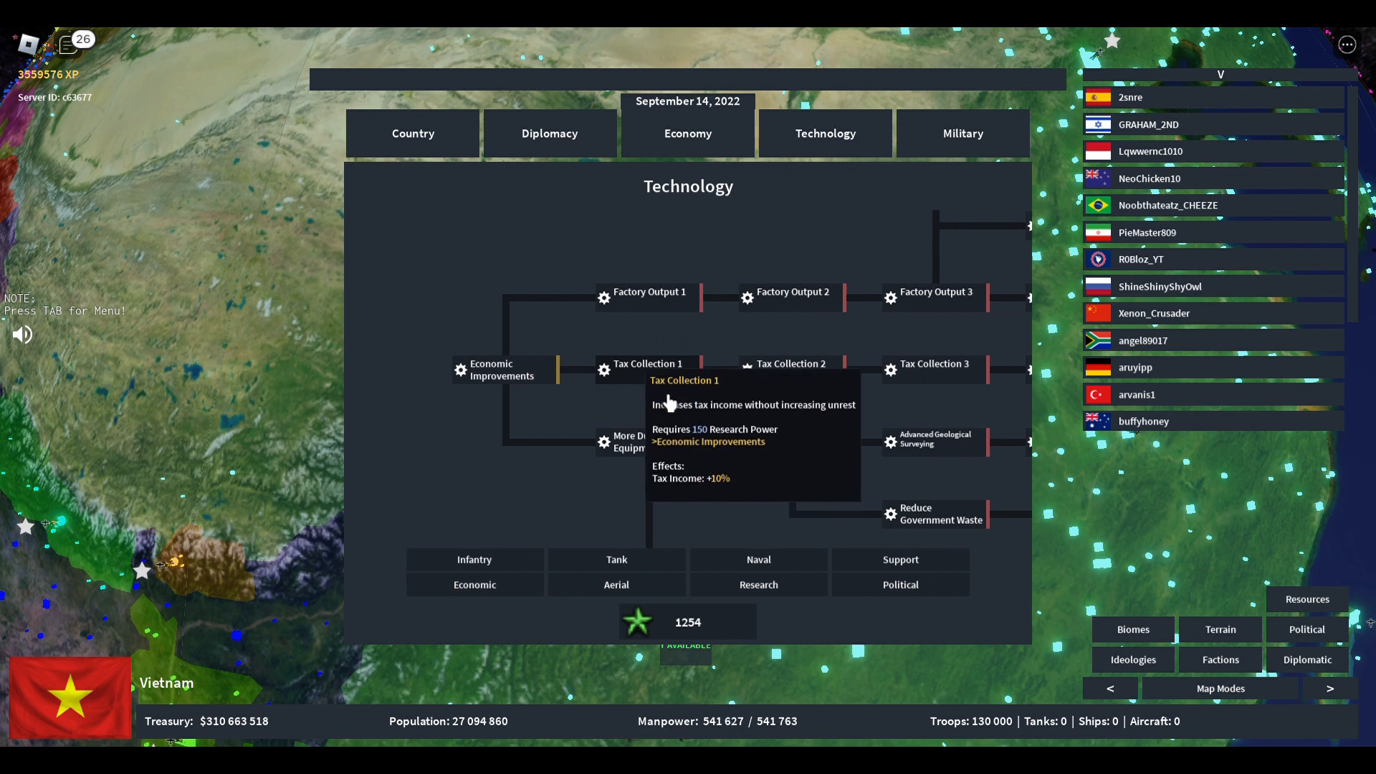
pyautogui.moveTo(678, 483)
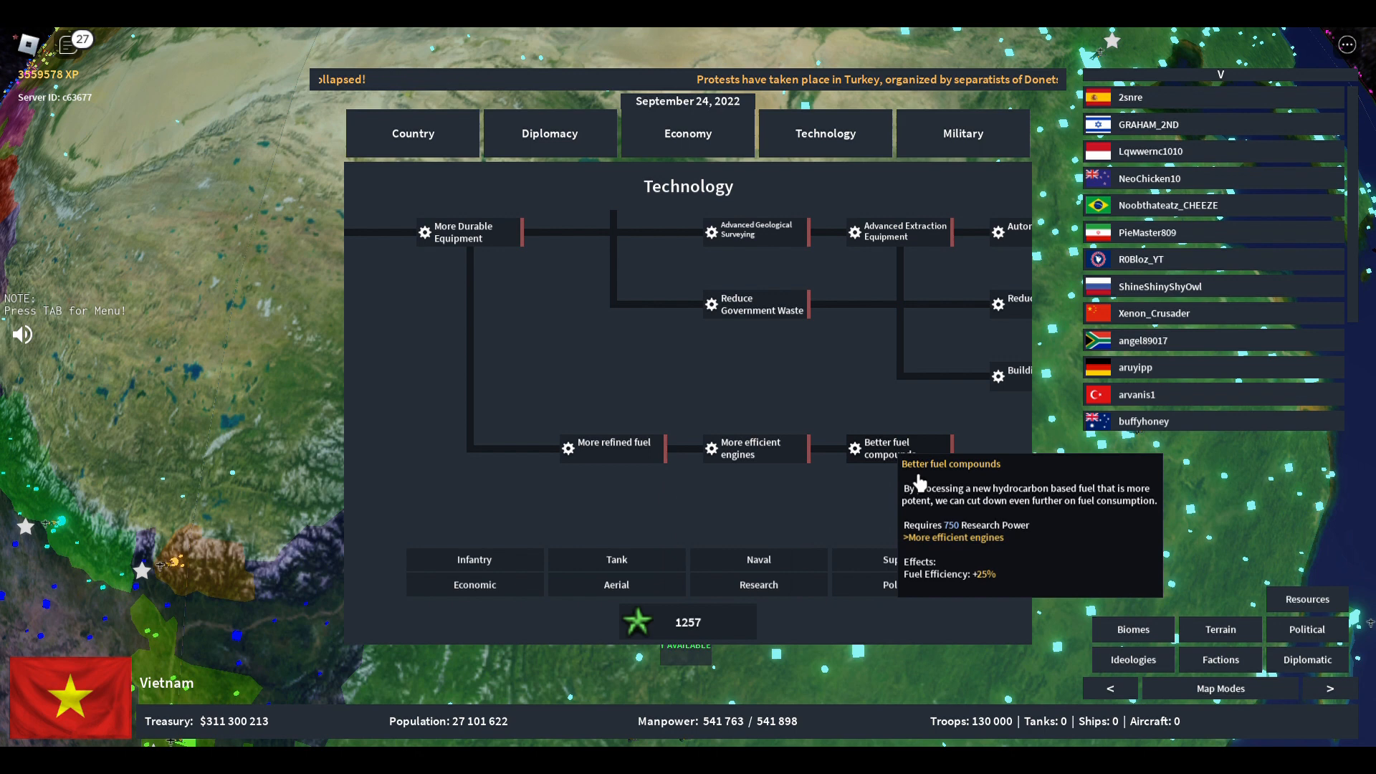
pyautogui.moveTo(573, 409)
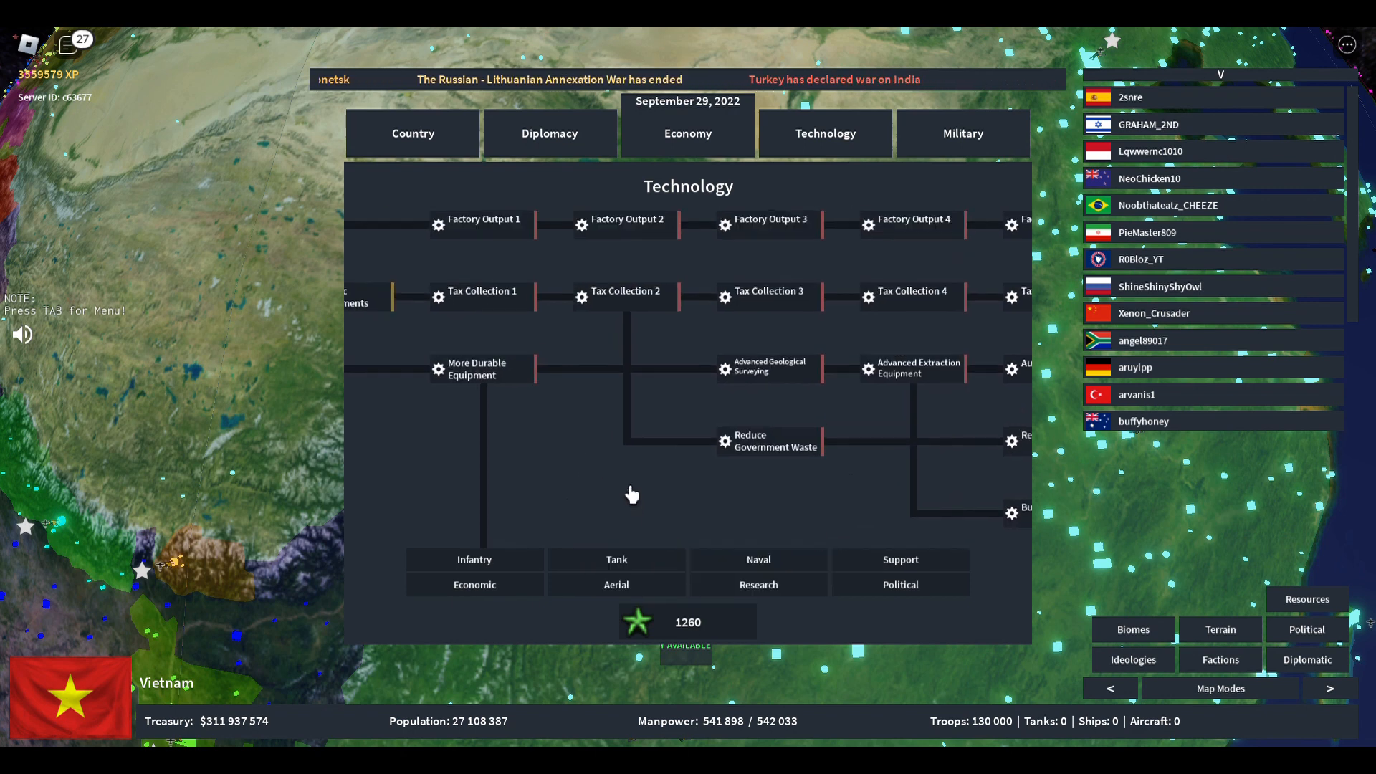
pyautogui.moveTo(593, 465)
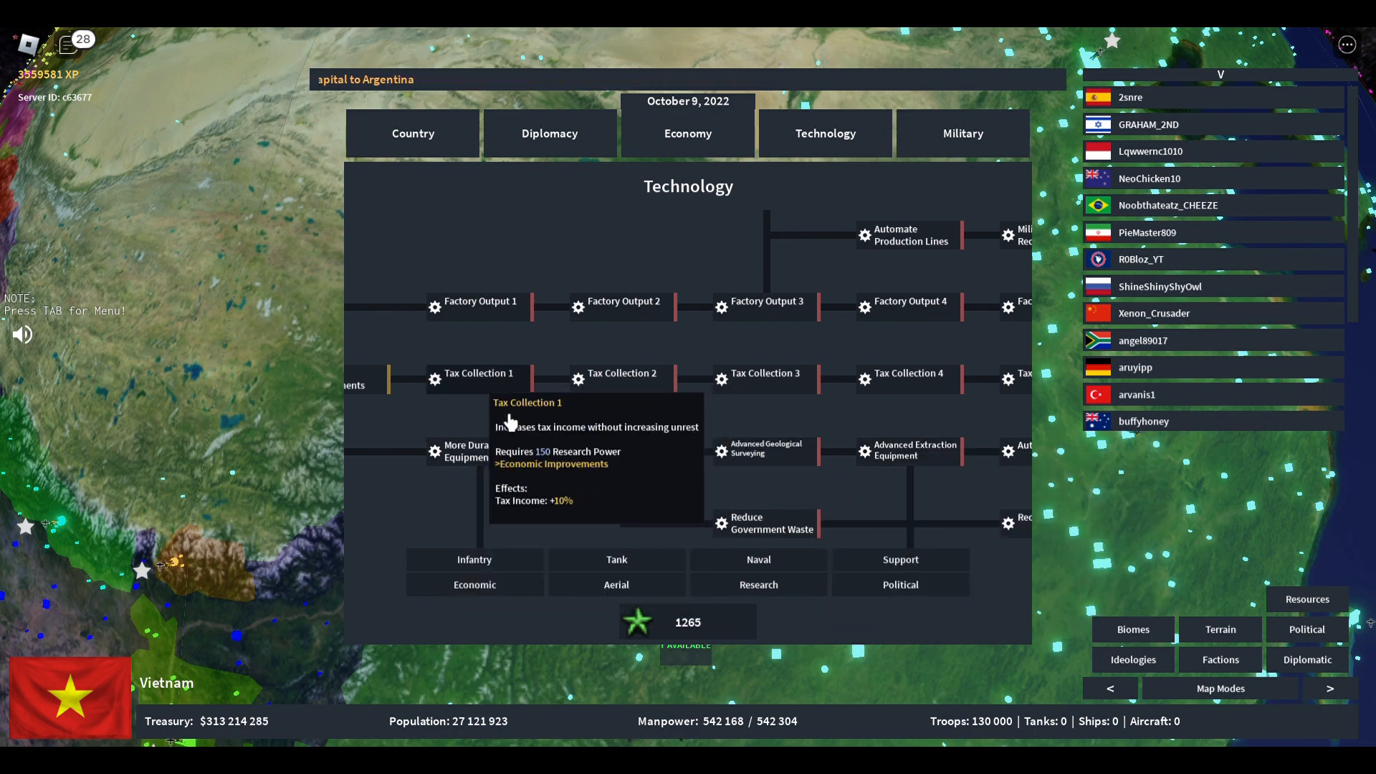
pyautogui.moveTo(681, 522)
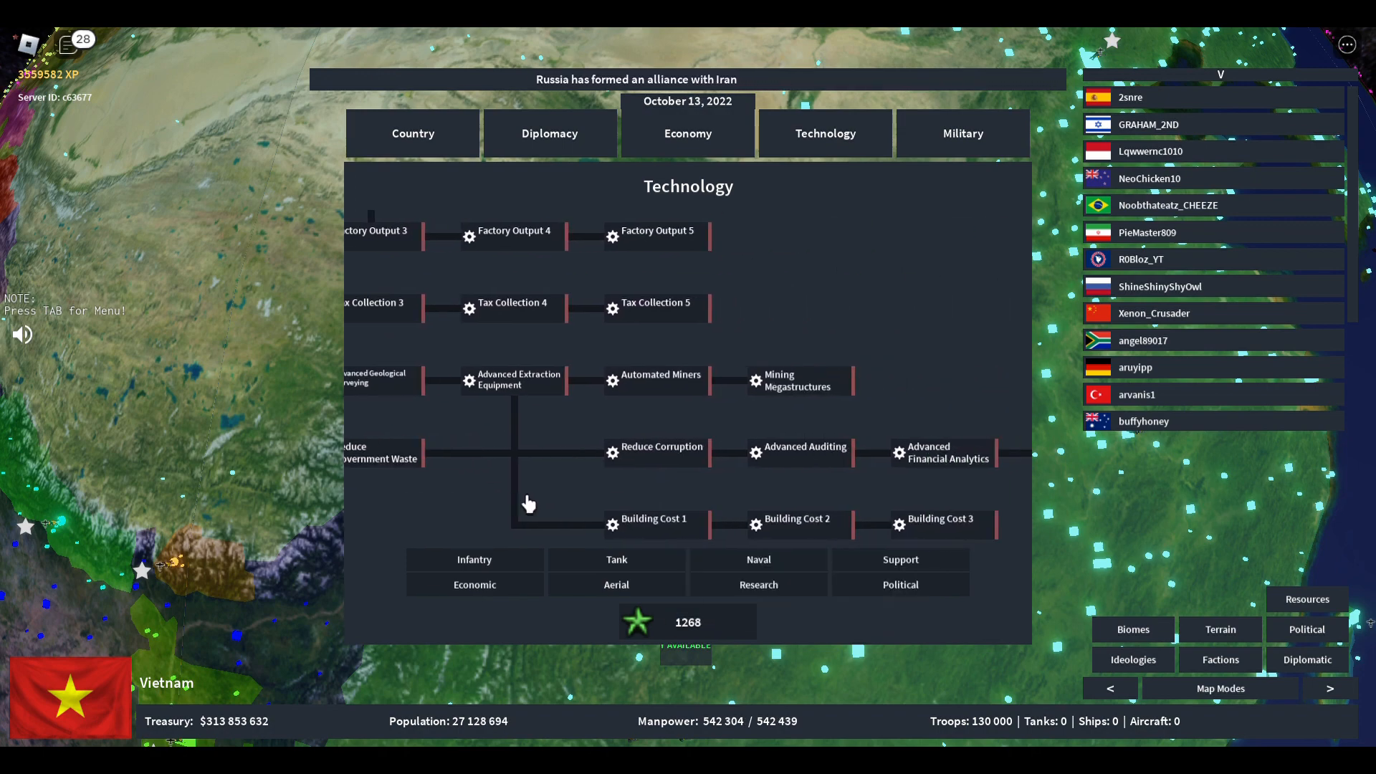
pyautogui.moveTo(400, 491)
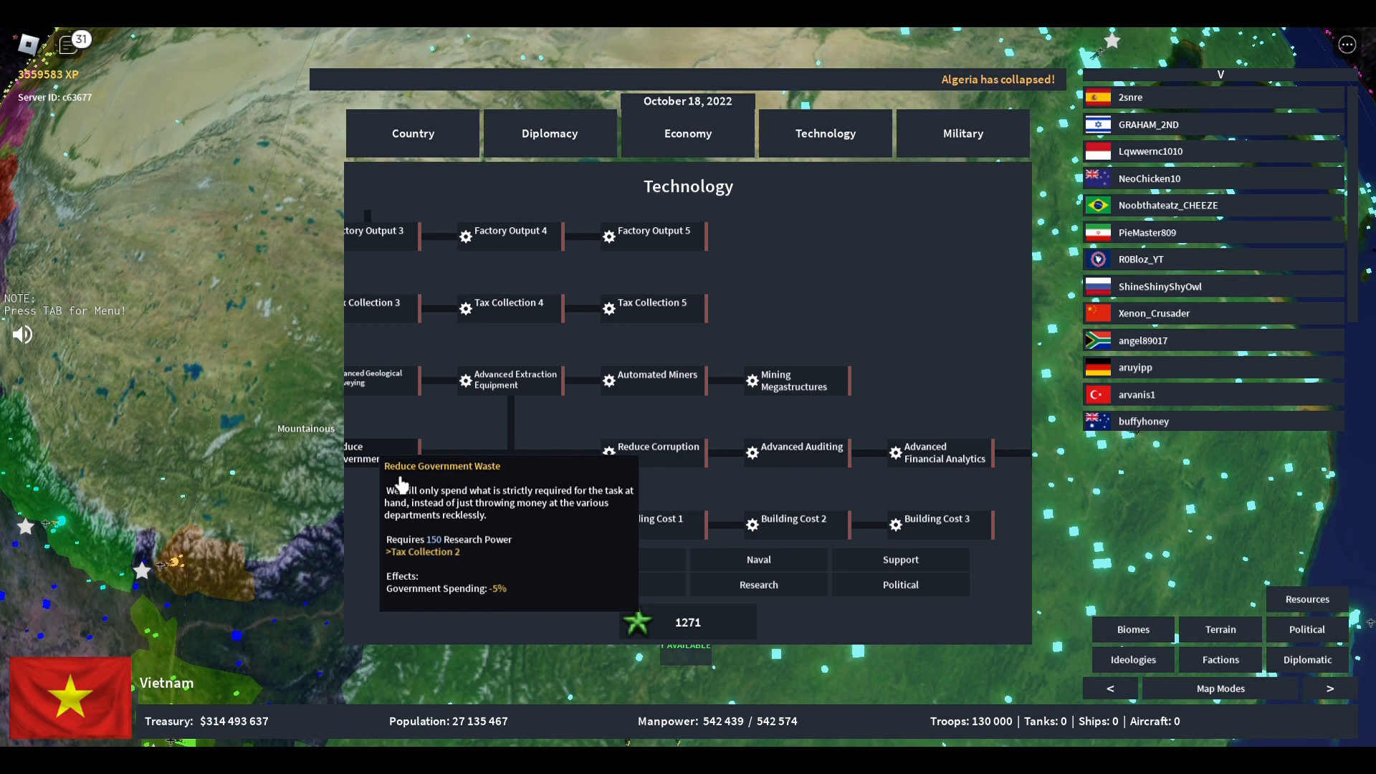
pyautogui.moveTo(509, 502)
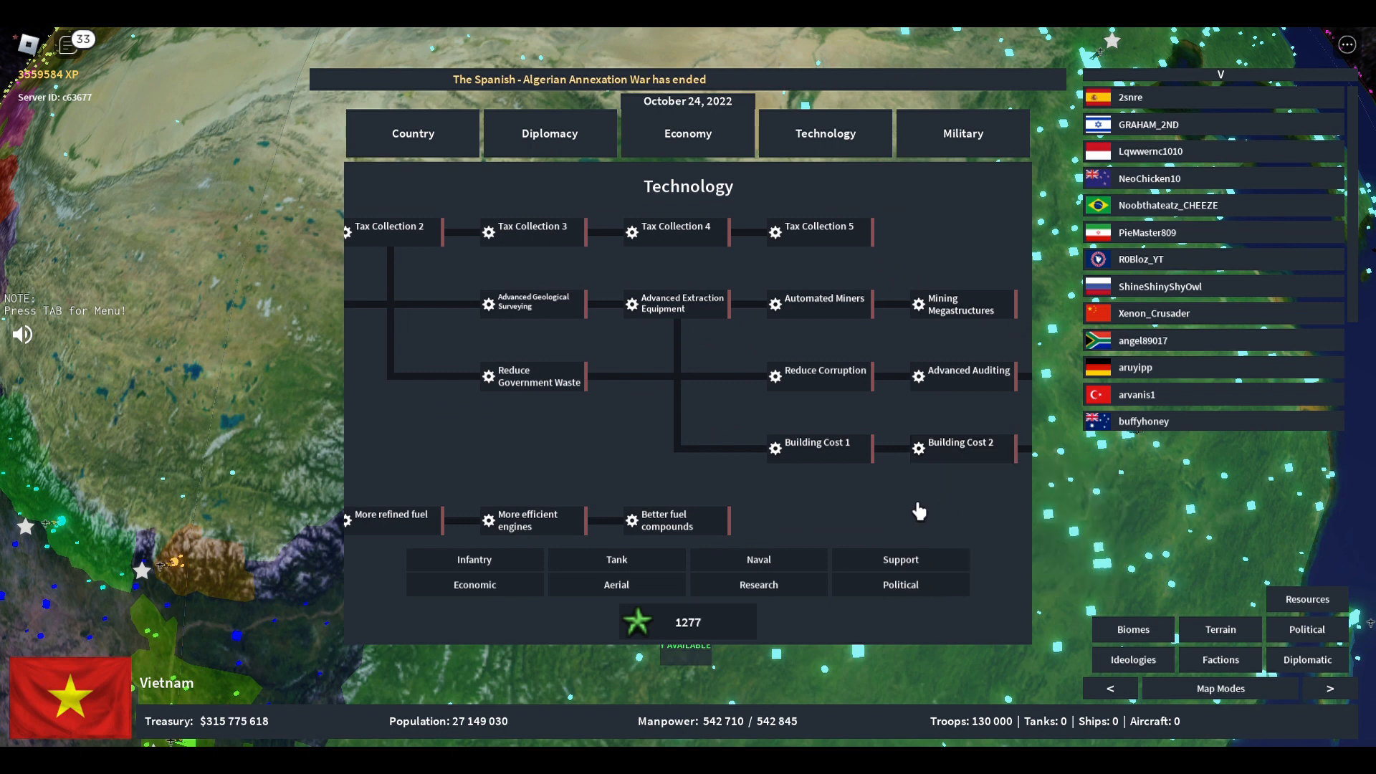
pyautogui.moveTo(678, 435)
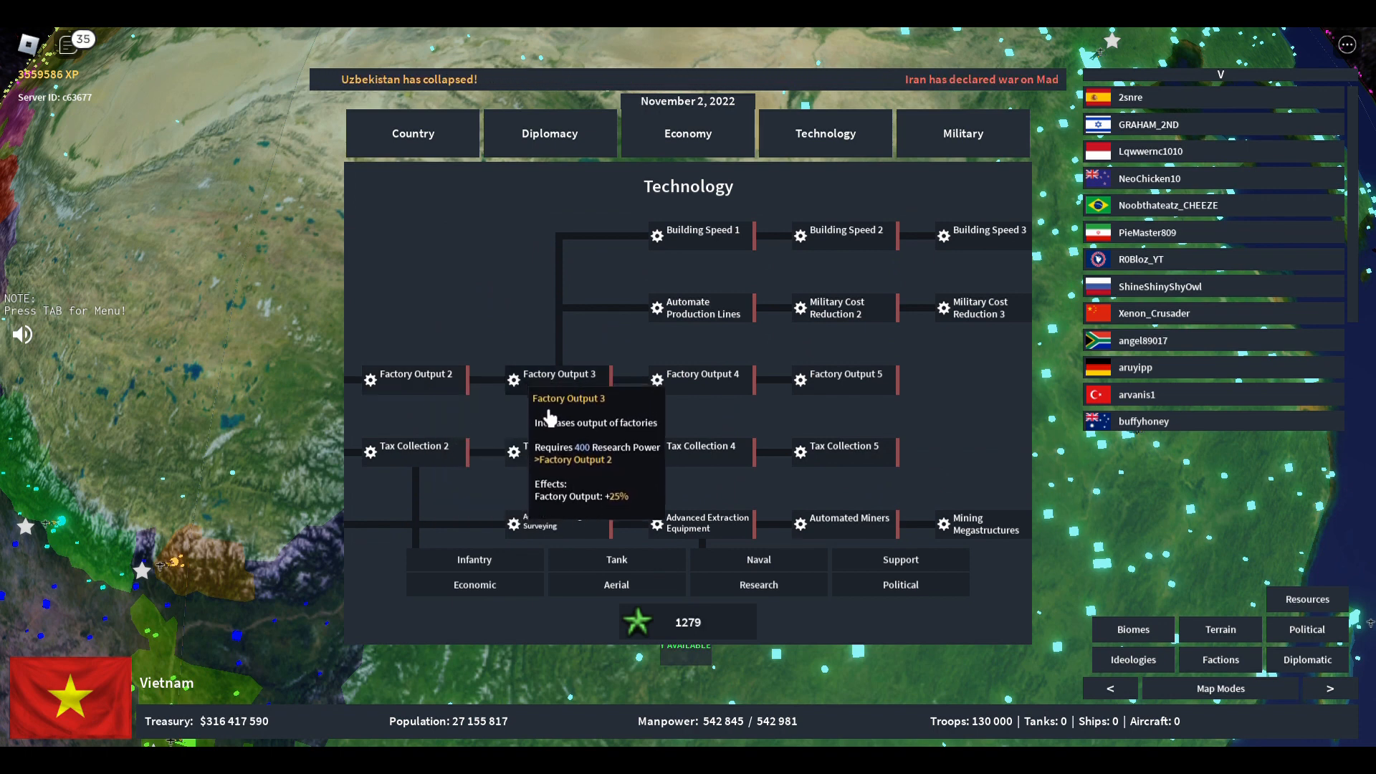
pyautogui.moveTo(564, 353)
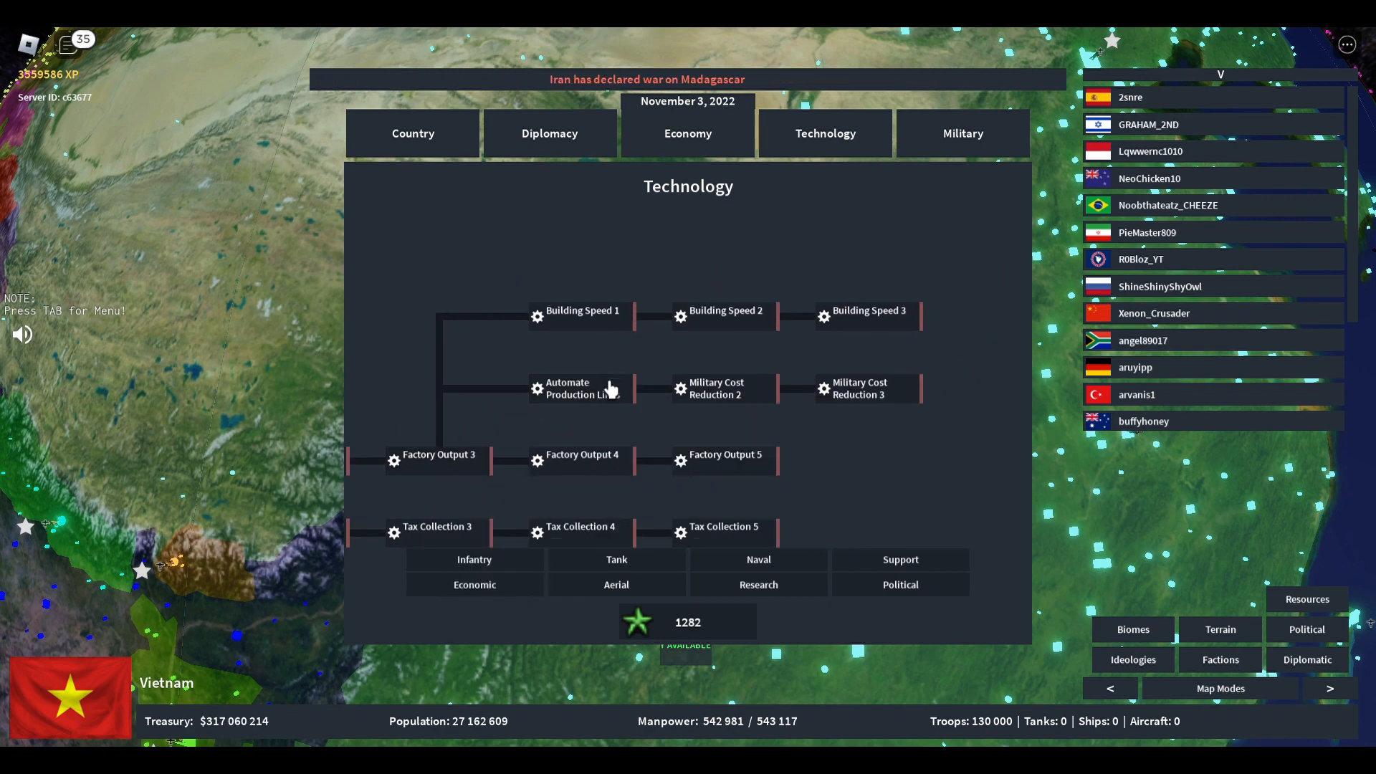
pyautogui.moveTo(611, 389)
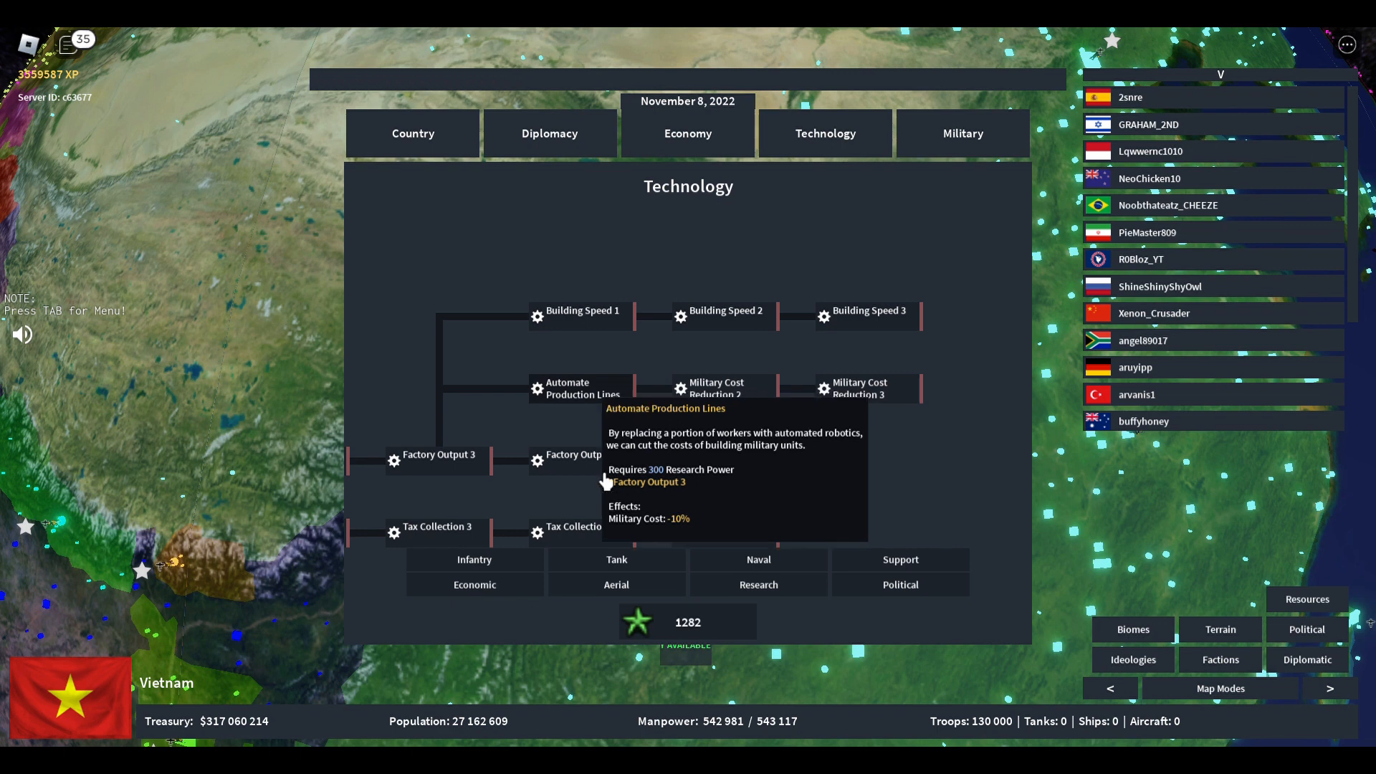
# Show the Aerial research tree and scroll through its speed, guns, missiles, bombs and fuel upgrades
pyautogui.click(617, 585)
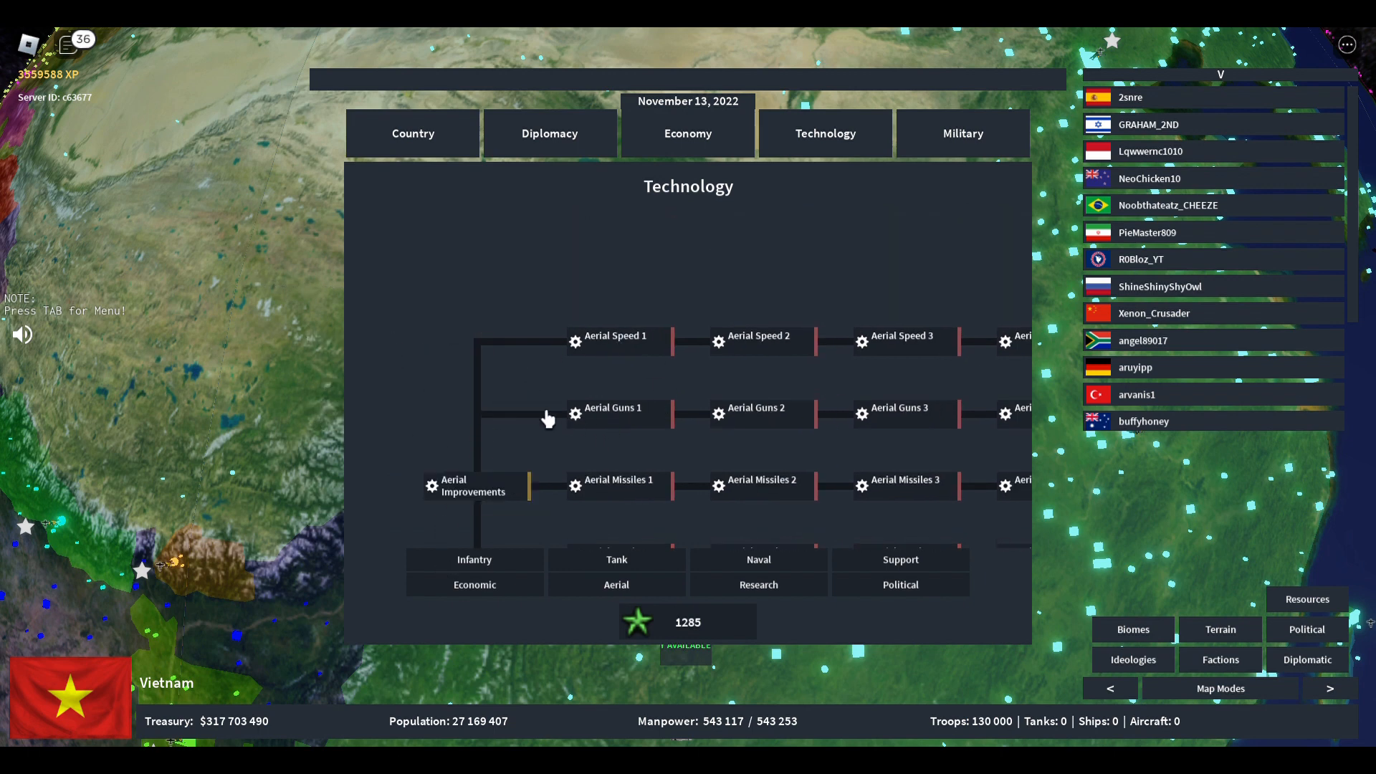
pyautogui.scroll(-3)
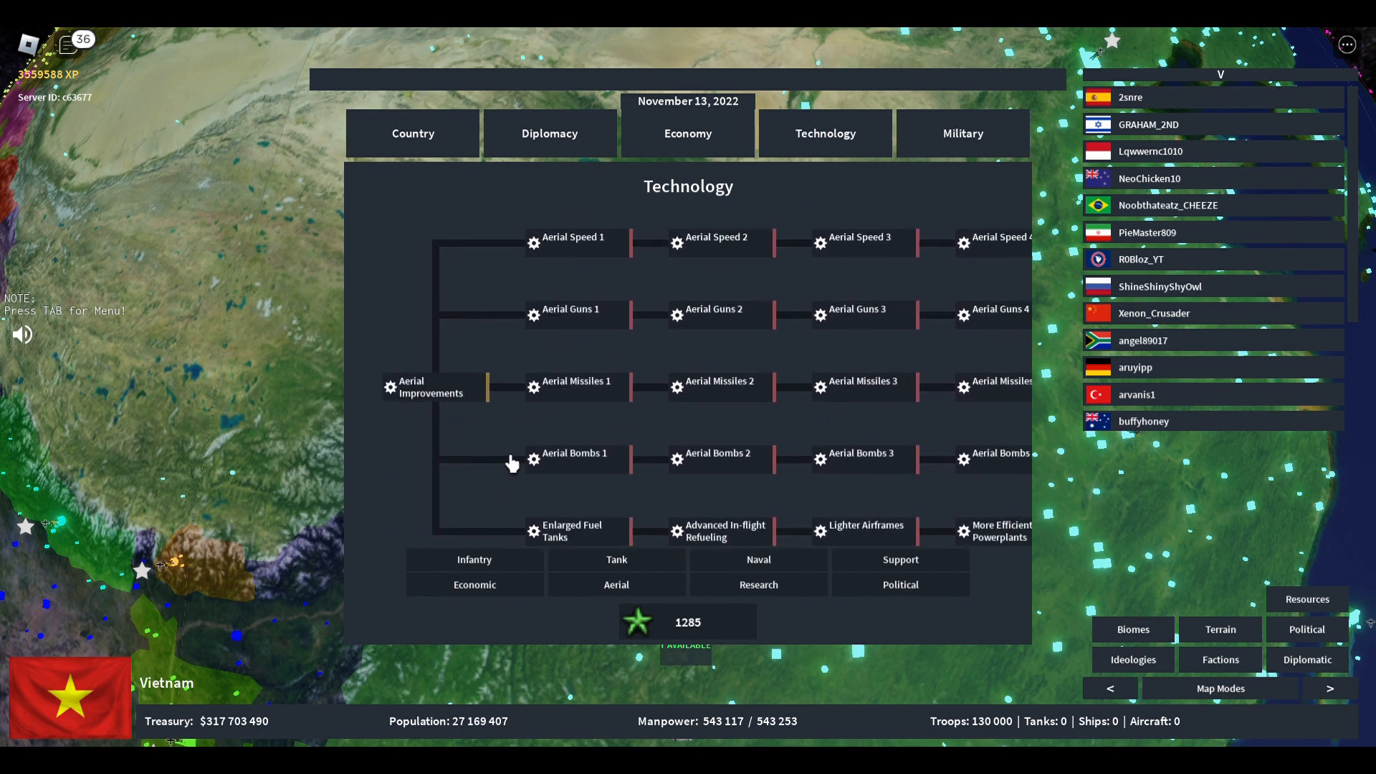
pyautogui.moveTo(576, 386)
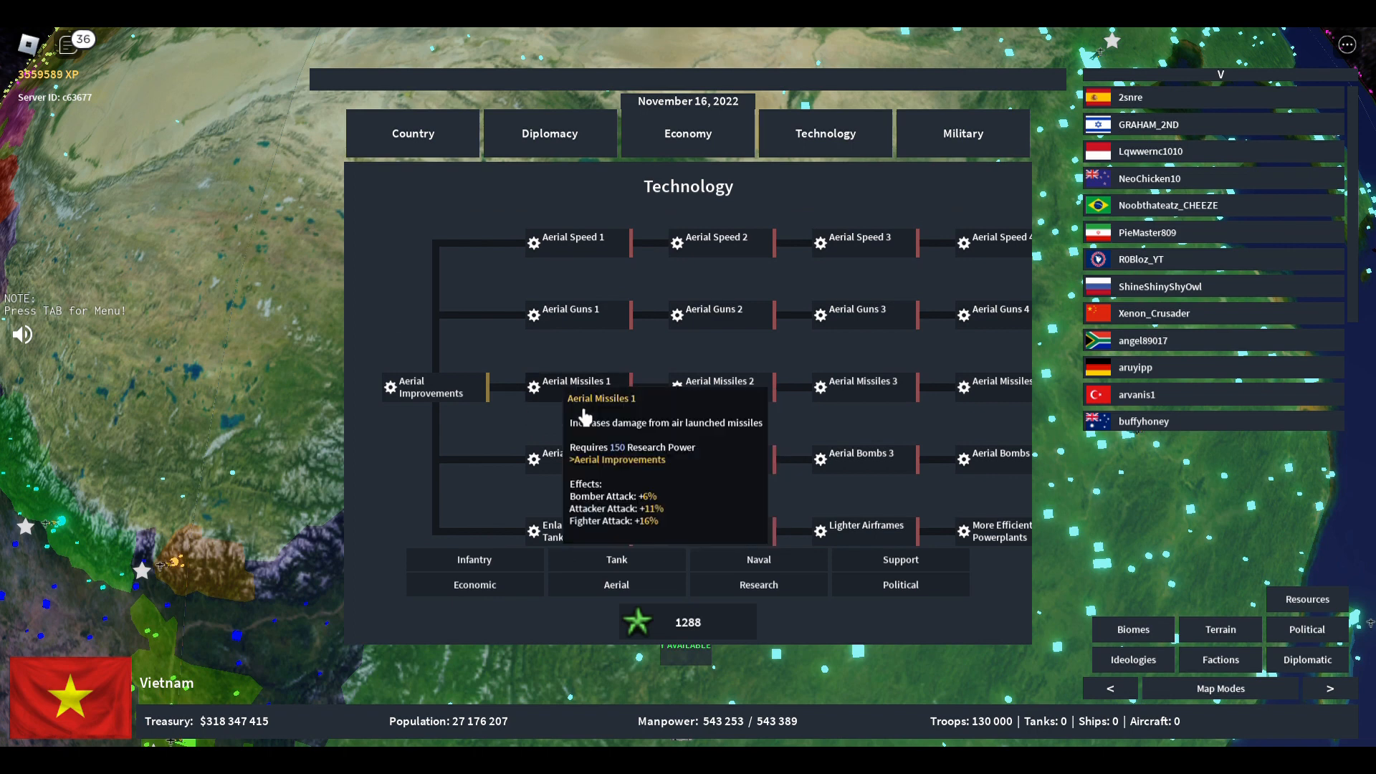
pyautogui.moveTo(863, 388)
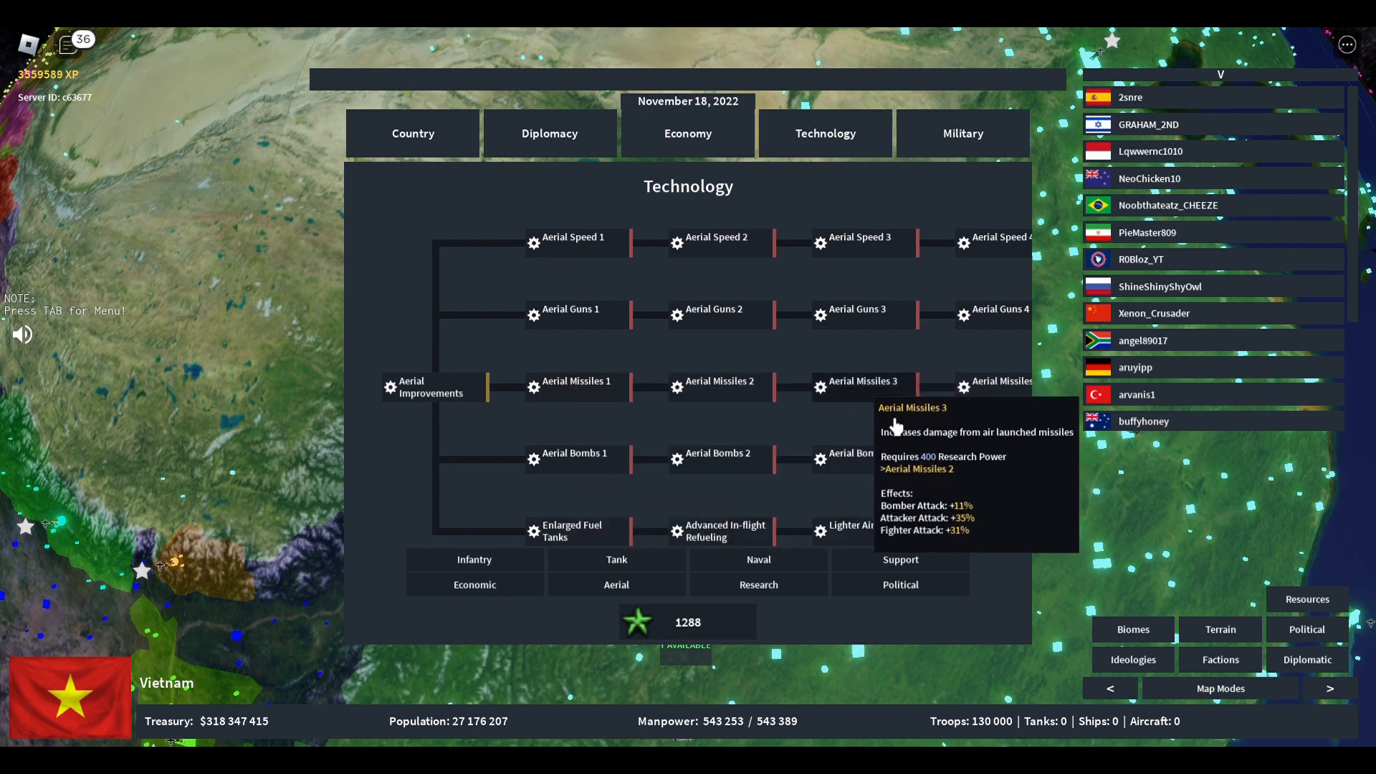
pyautogui.moveTo(214, 587)
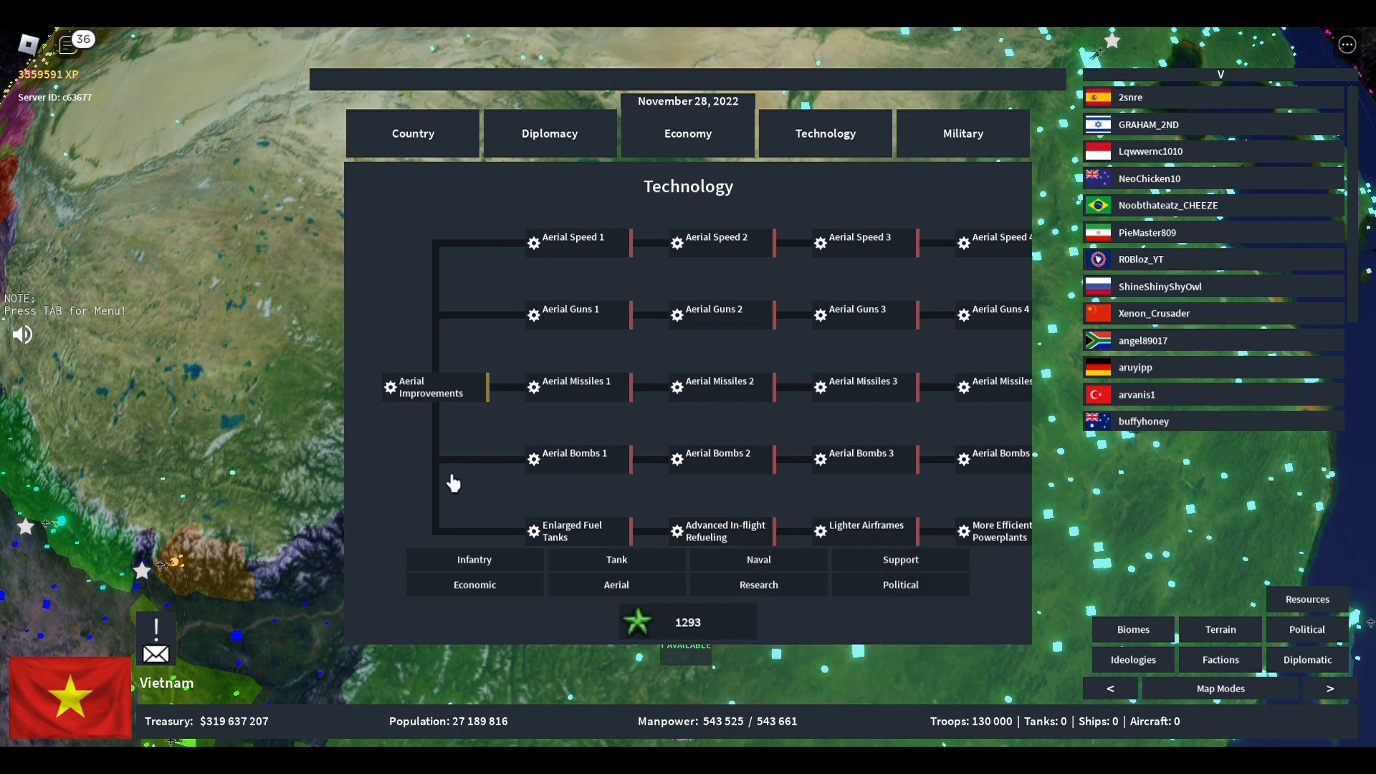
pyautogui.moveTo(572, 315)
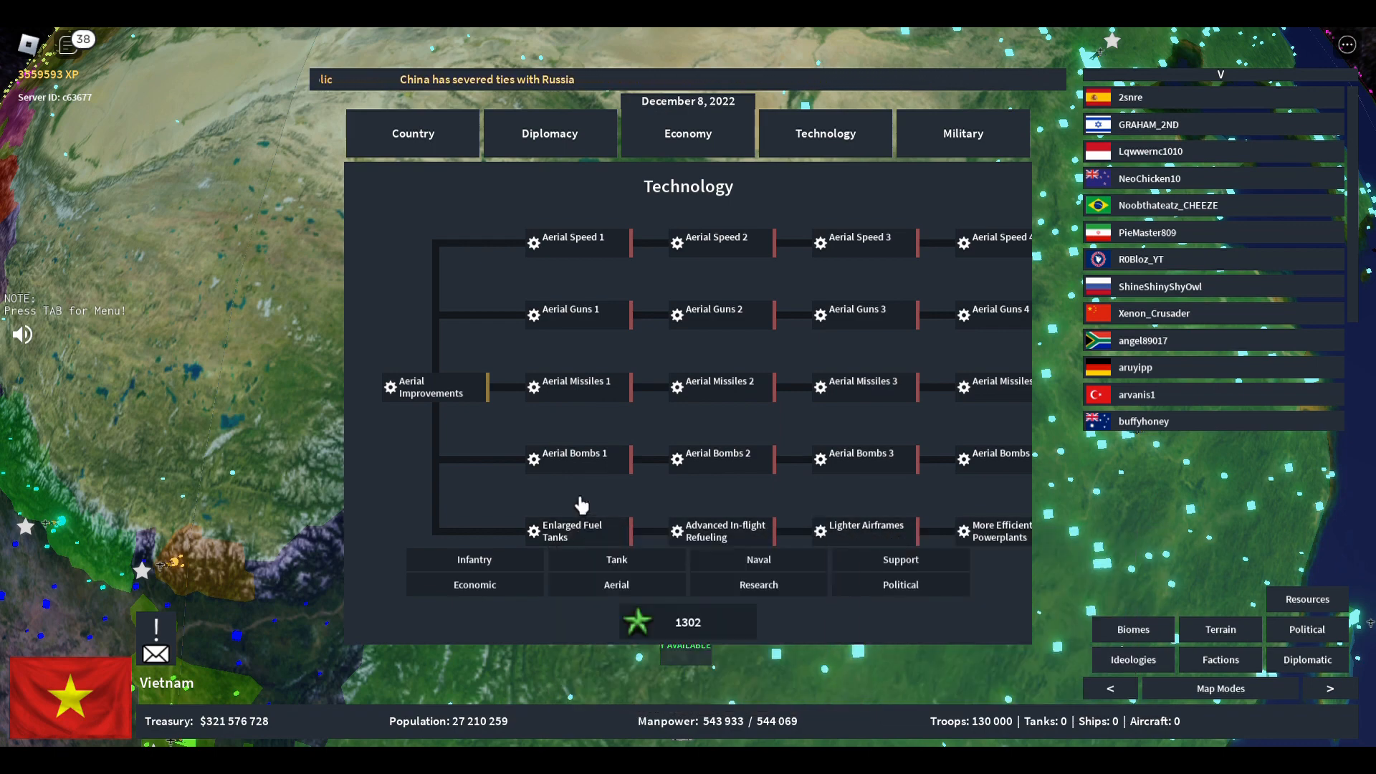
# Show the Research tree covering nuclear research, uranium enrichment and research improvements
pyautogui.click(759, 584)
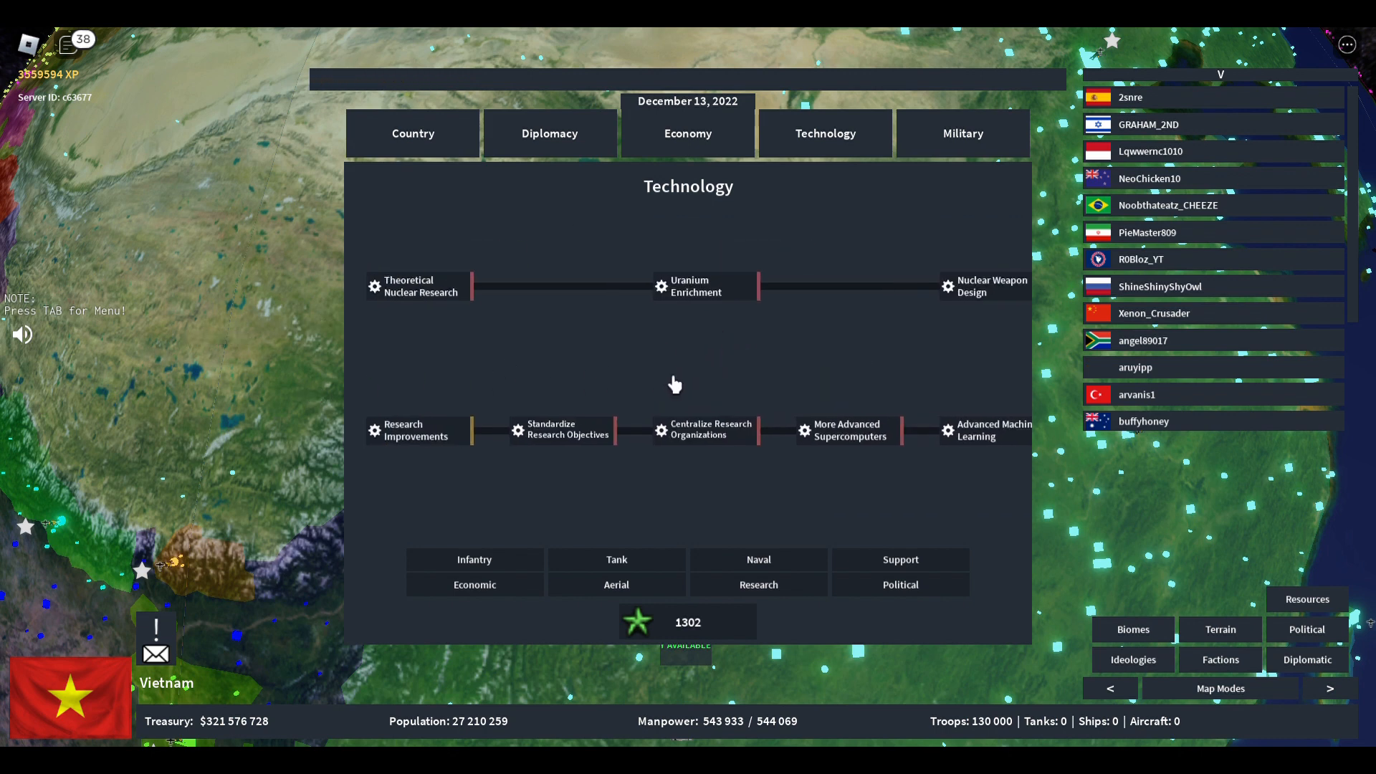
pyautogui.moveTo(606, 409)
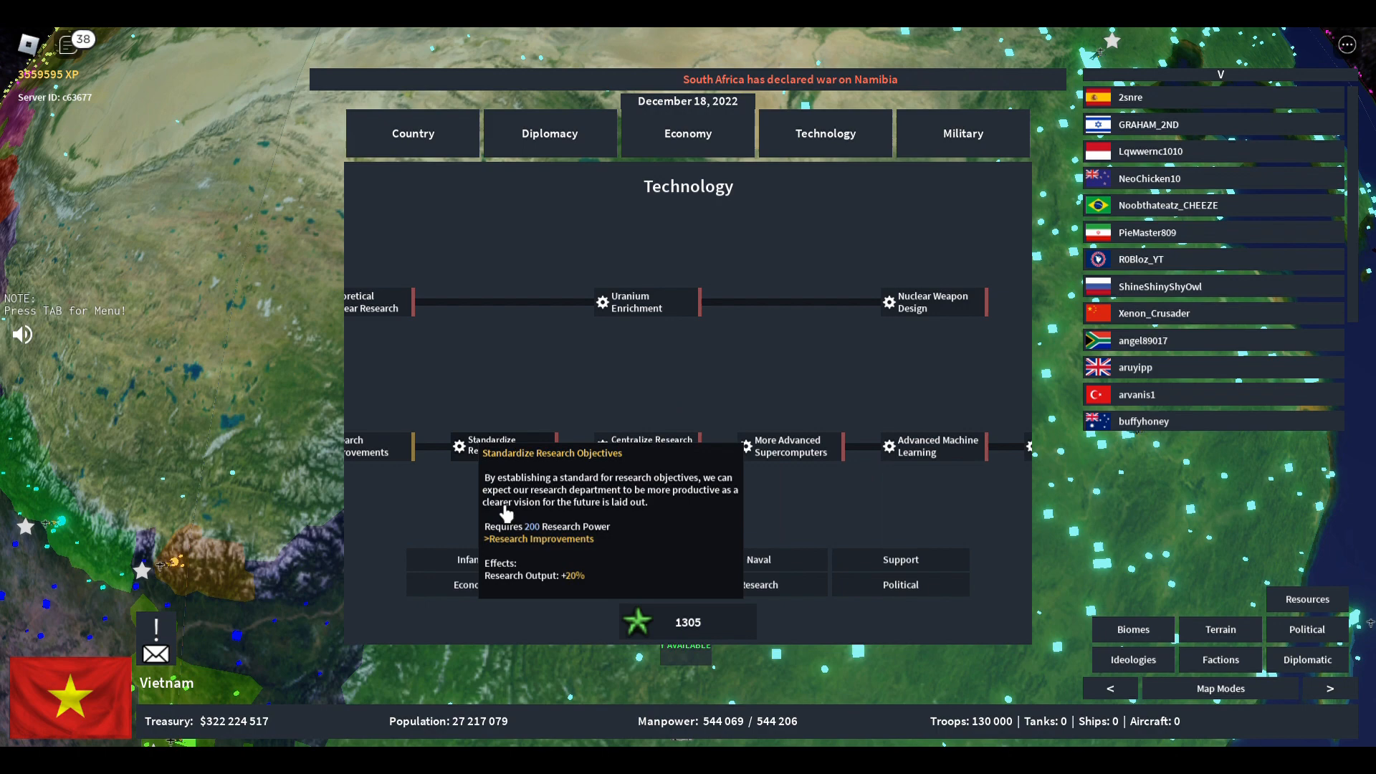
pyautogui.moveTo(577, 390)
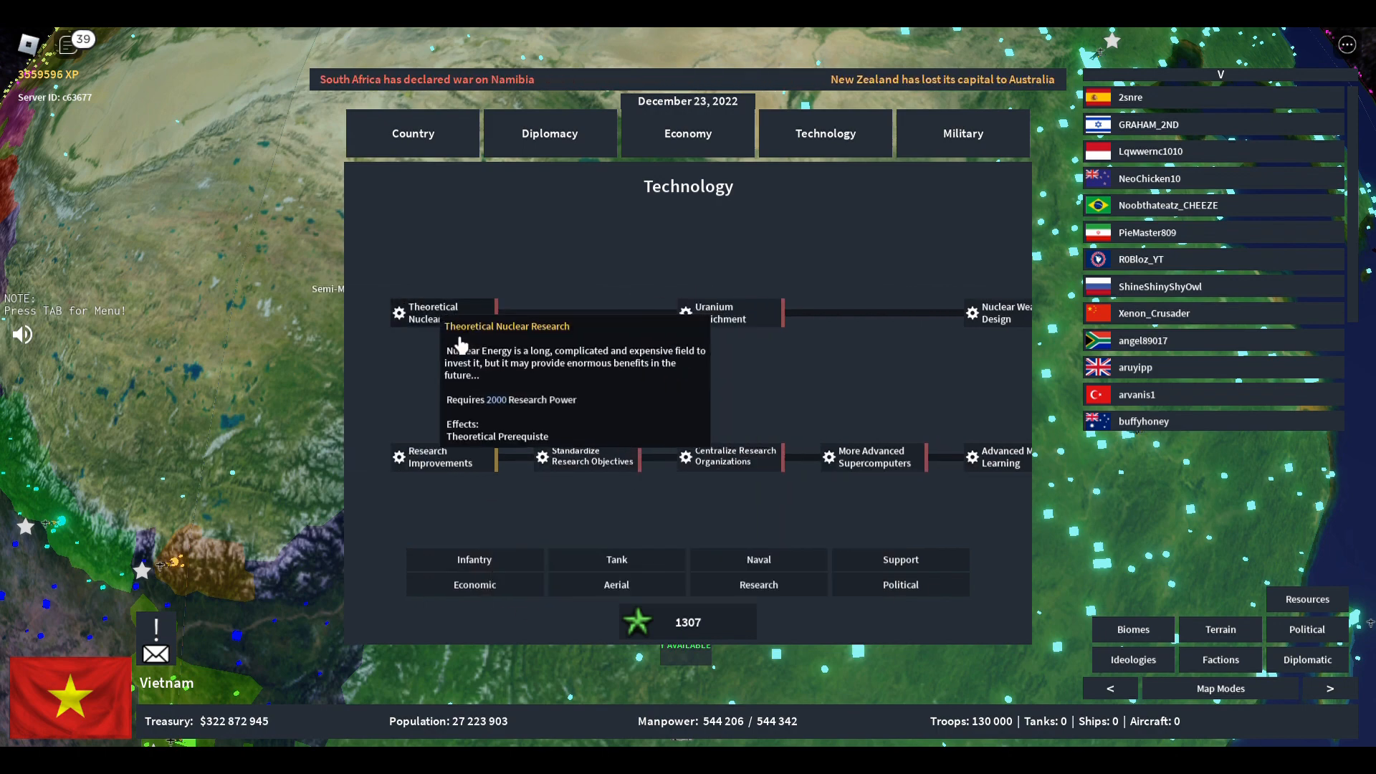
pyautogui.moveTo(600, 369)
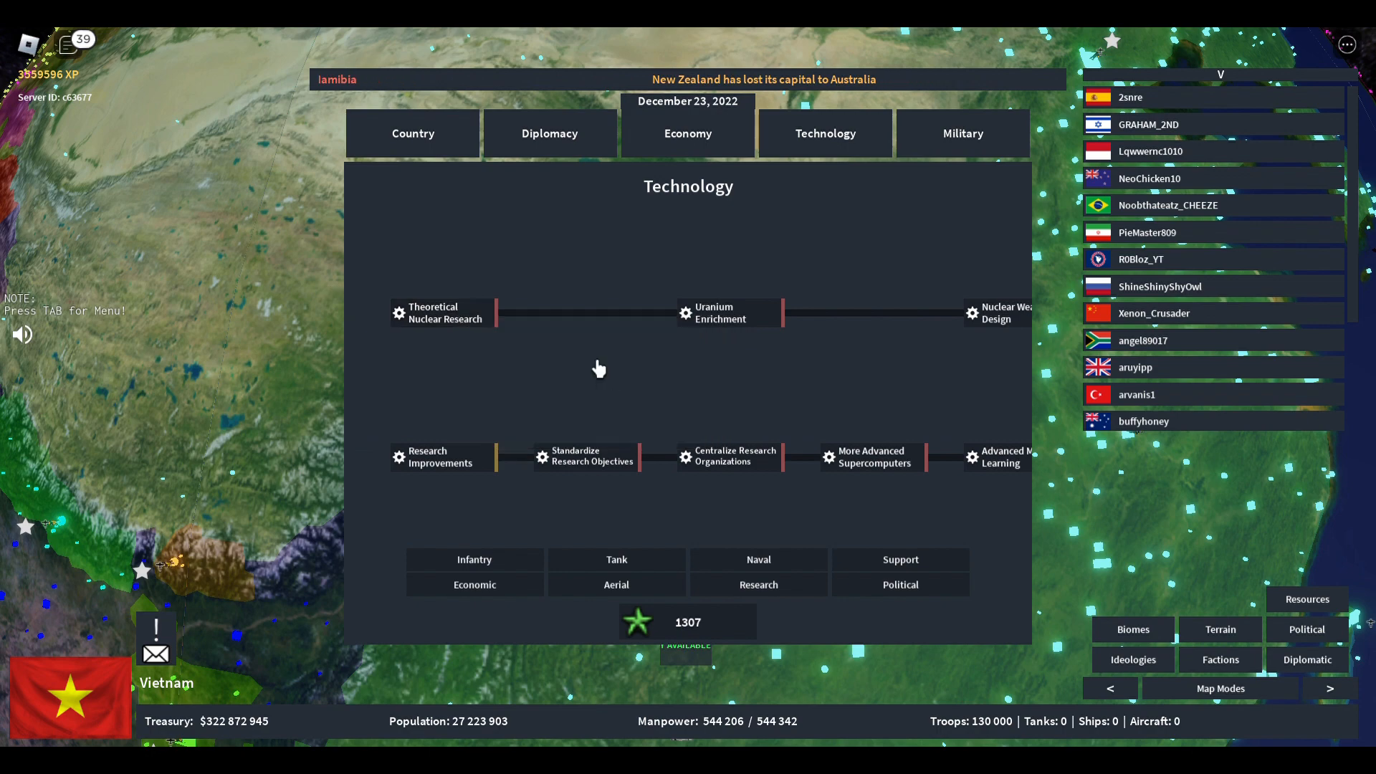
pyautogui.moveTo(410, 350)
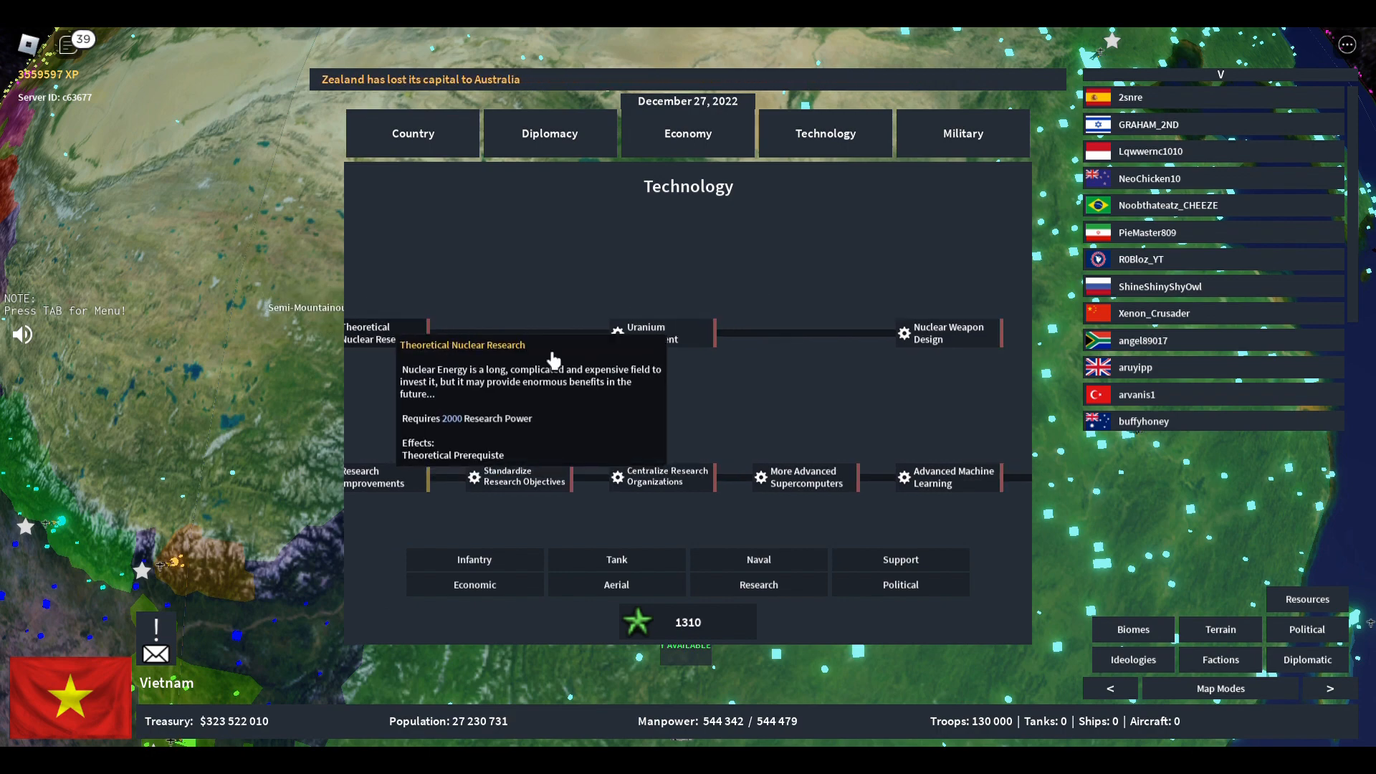
pyautogui.moveTo(728, 365)
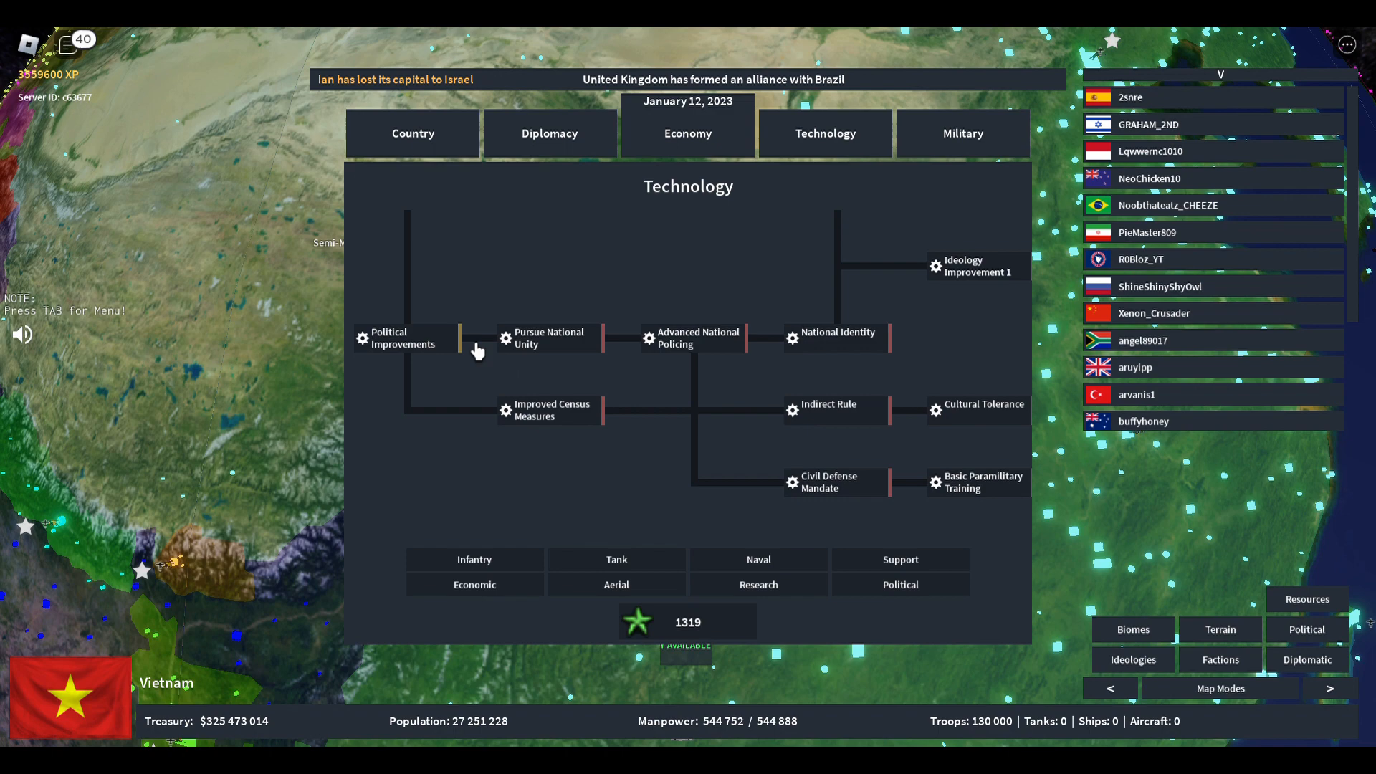
pyautogui.moveTo(548, 410)
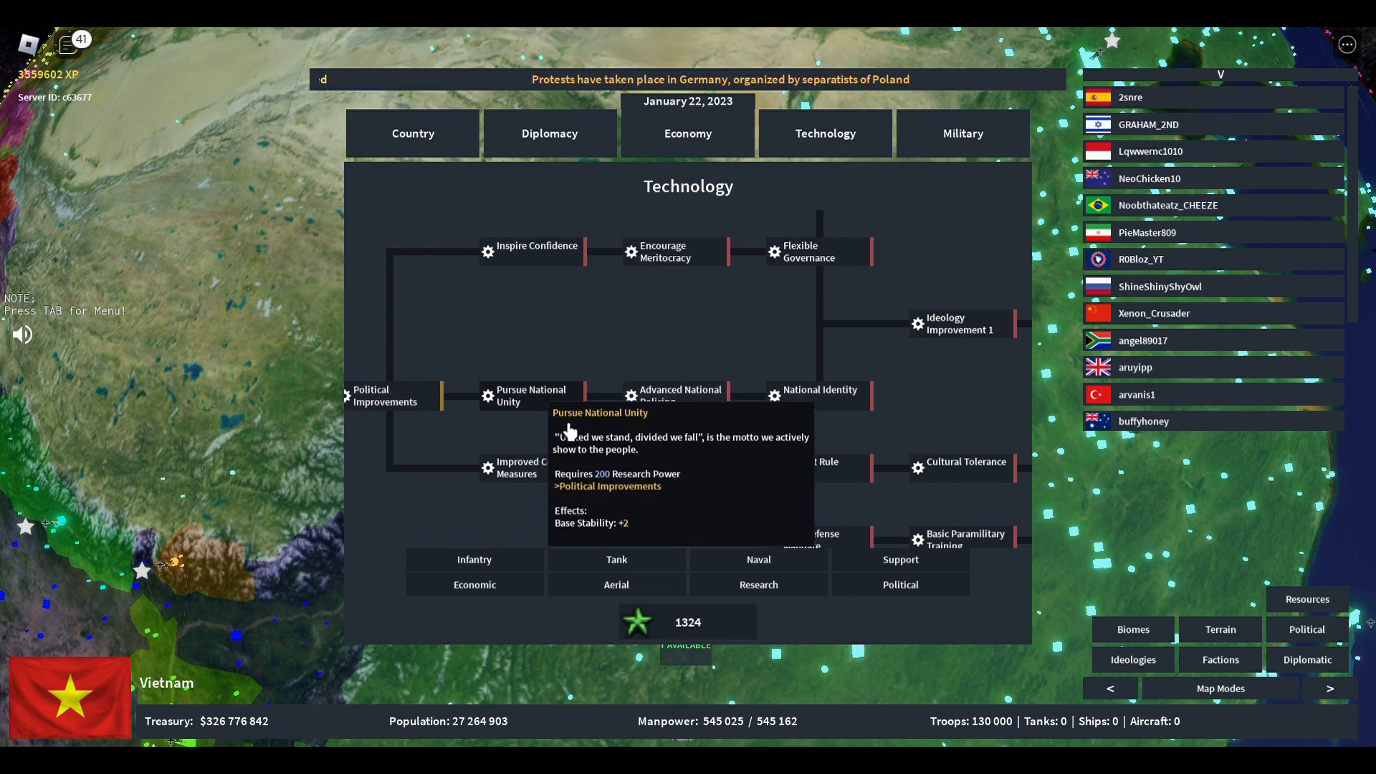
pyautogui.moveTo(727, 446)
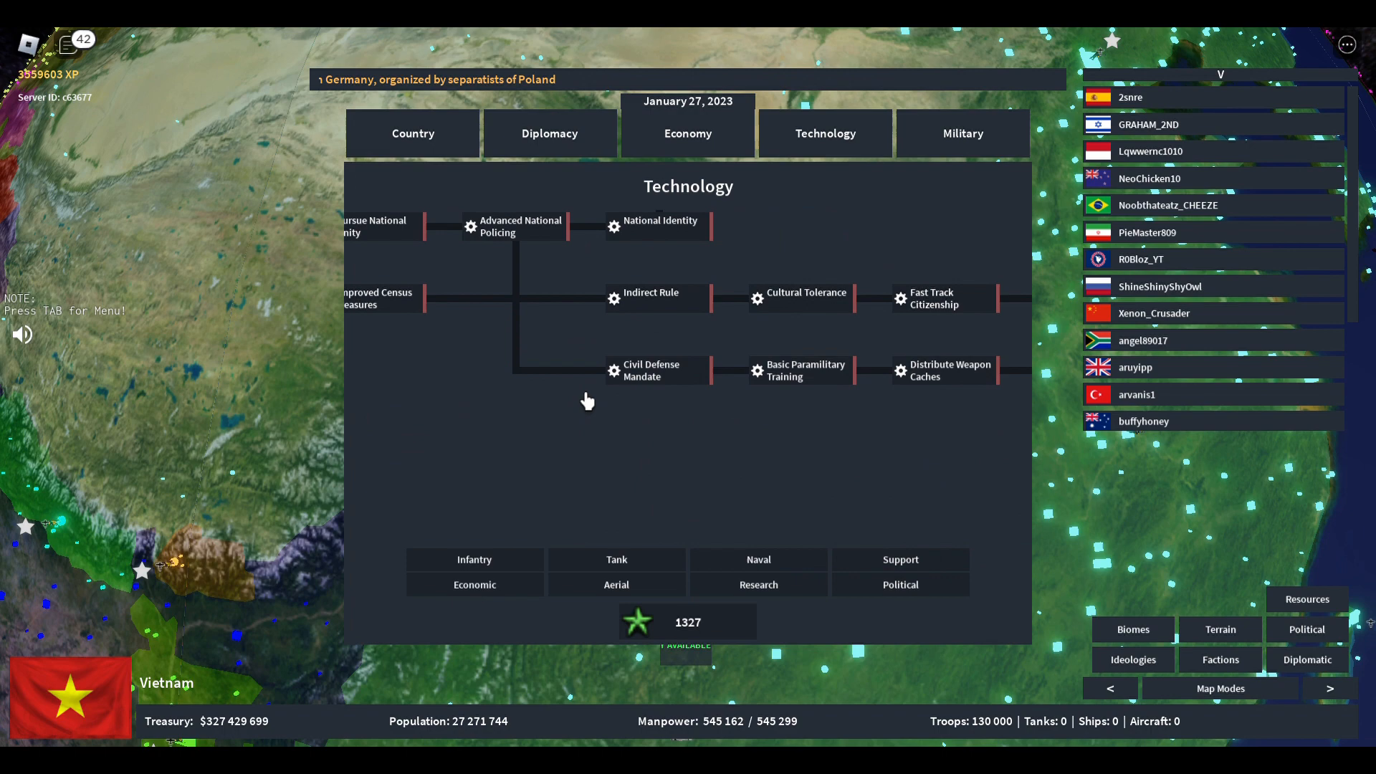
pyautogui.moveTo(651, 370)
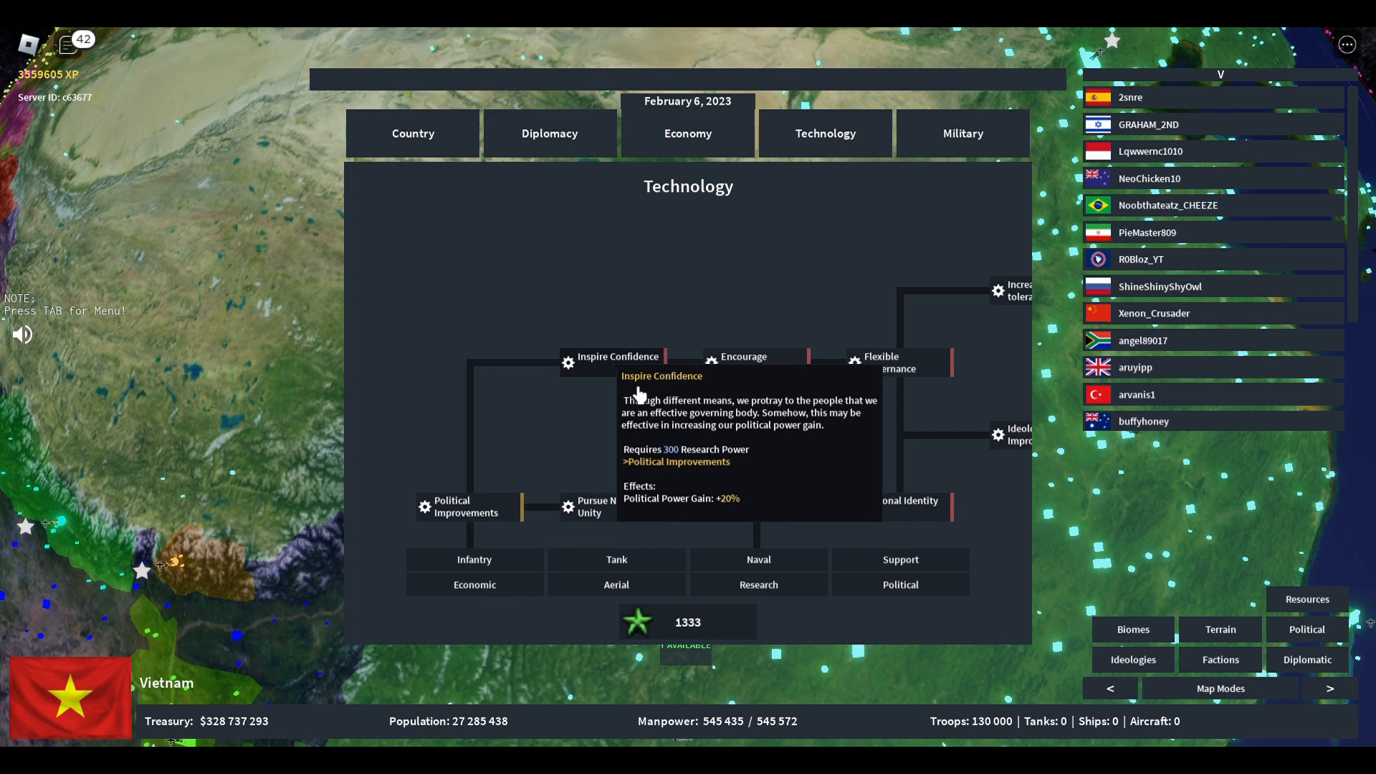
pyautogui.moveTo(631, 463)
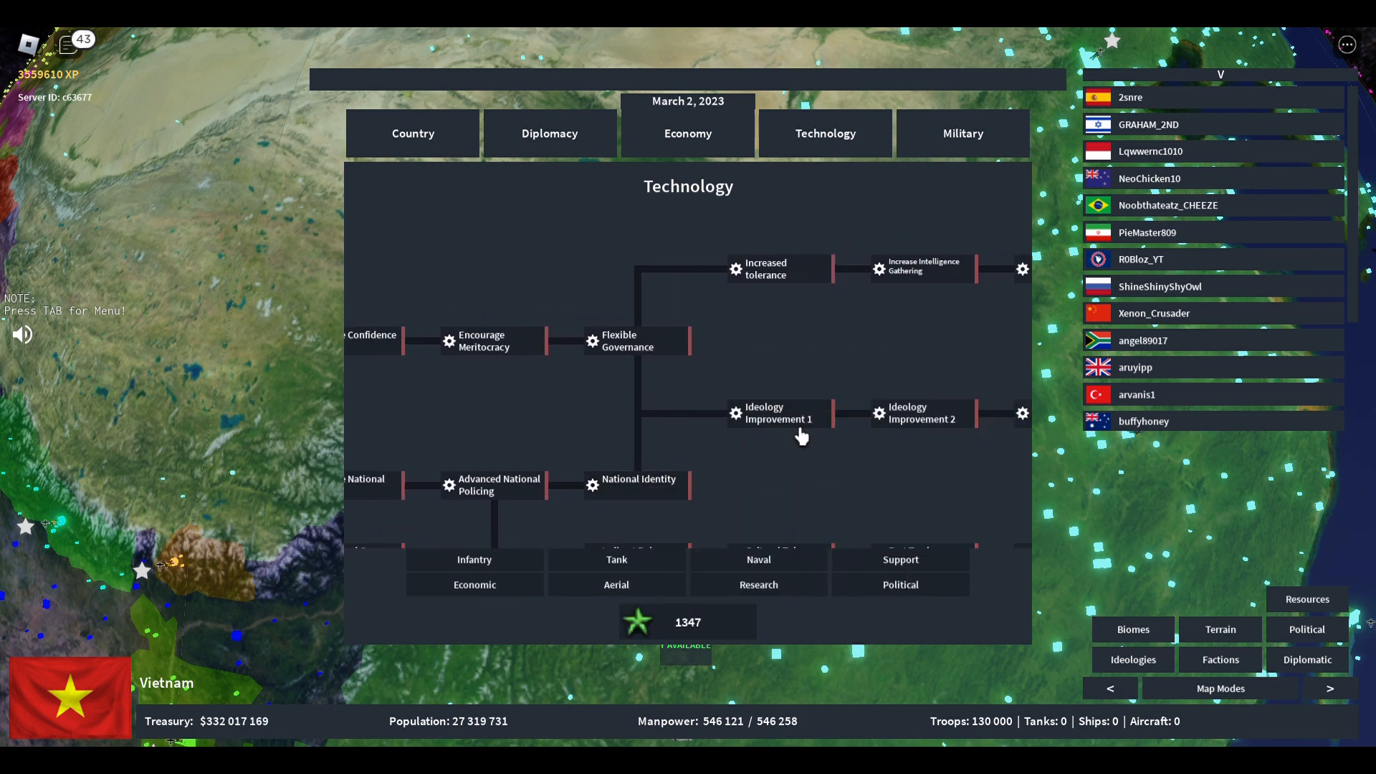
pyautogui.moveTo(800, 441)
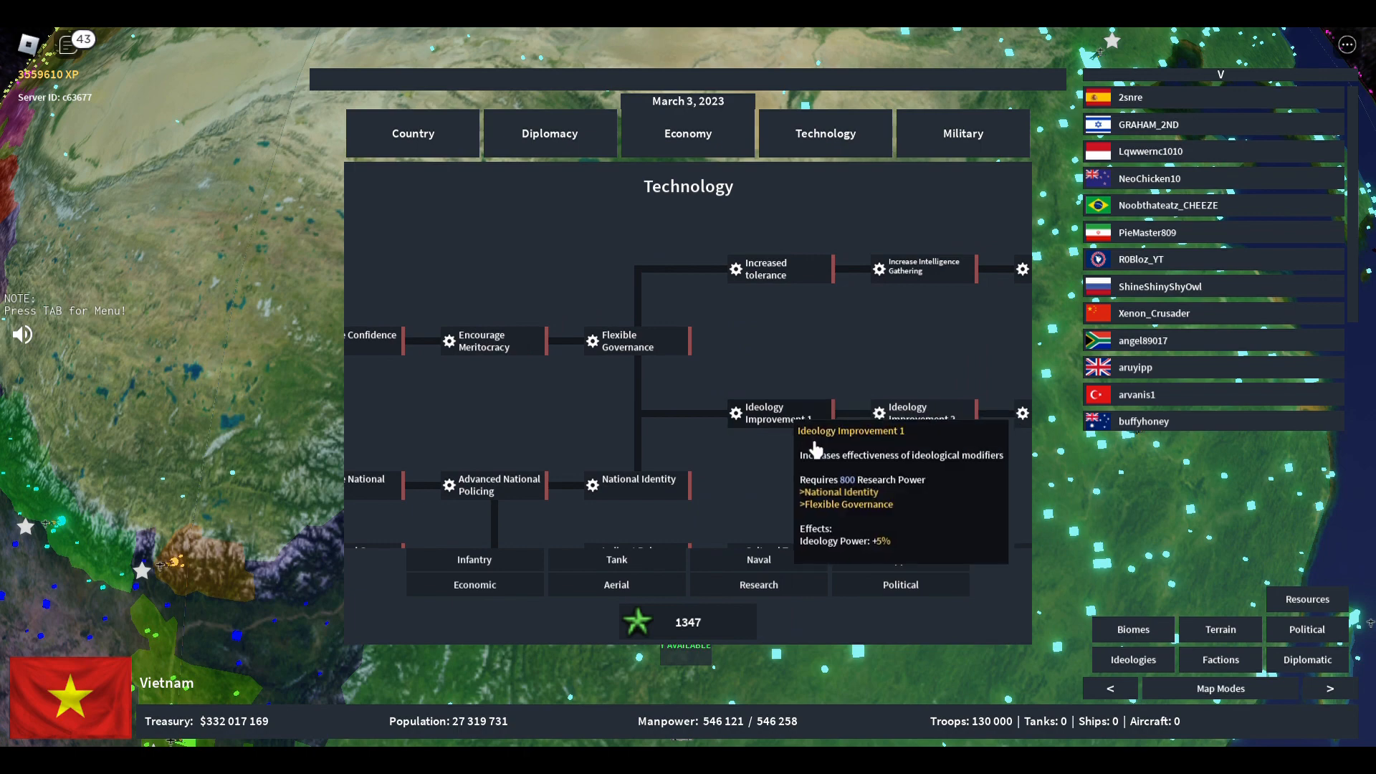
pyautogui.moveTo(138, 719)
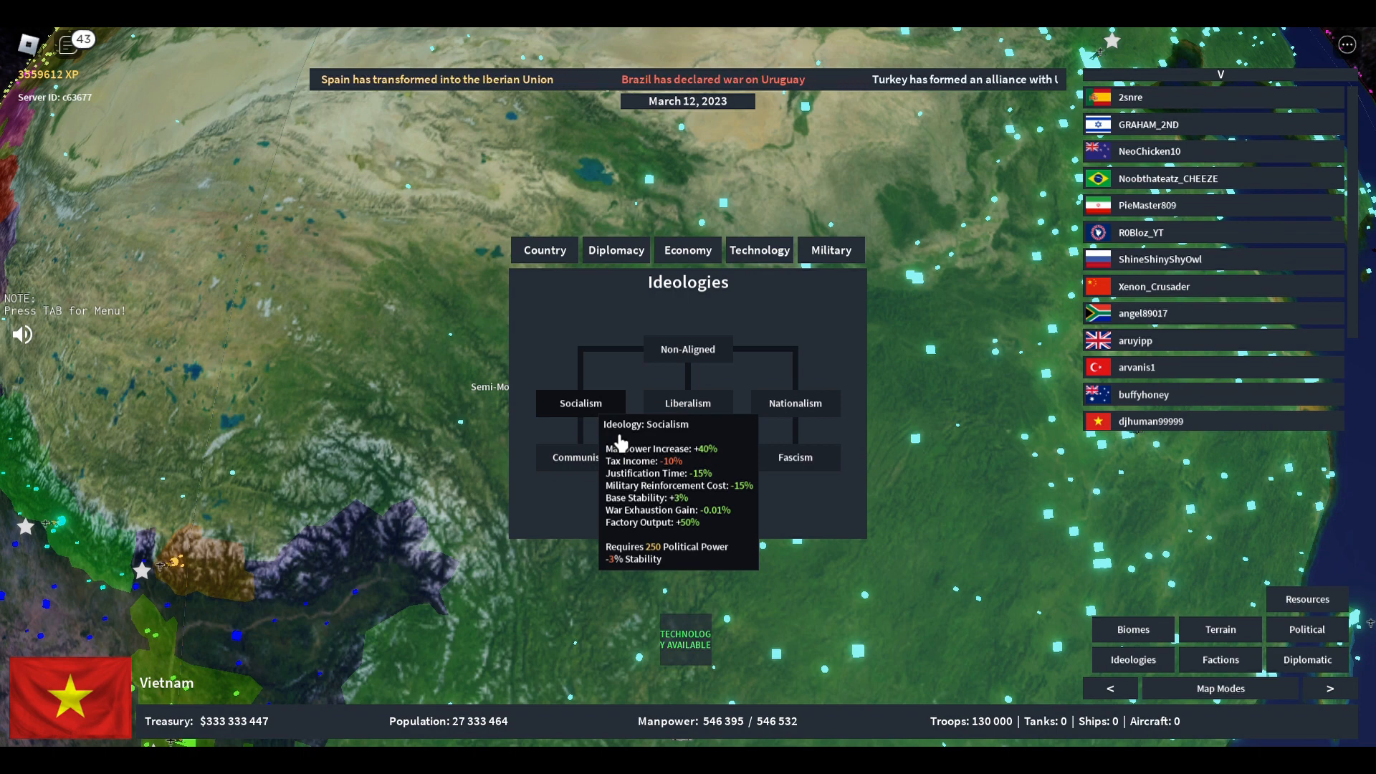
pyautogui.moveTo(759, 288)
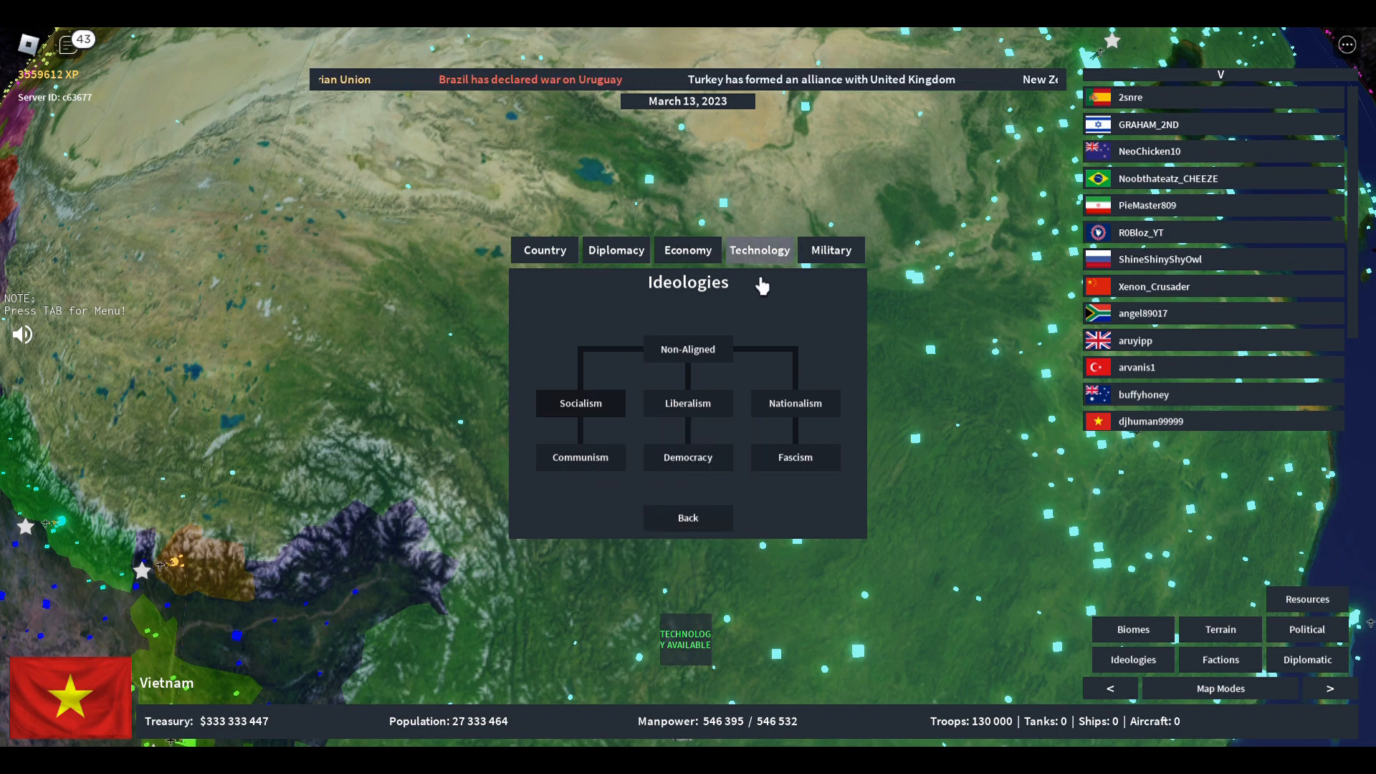
pyautogui.click(687, 518)
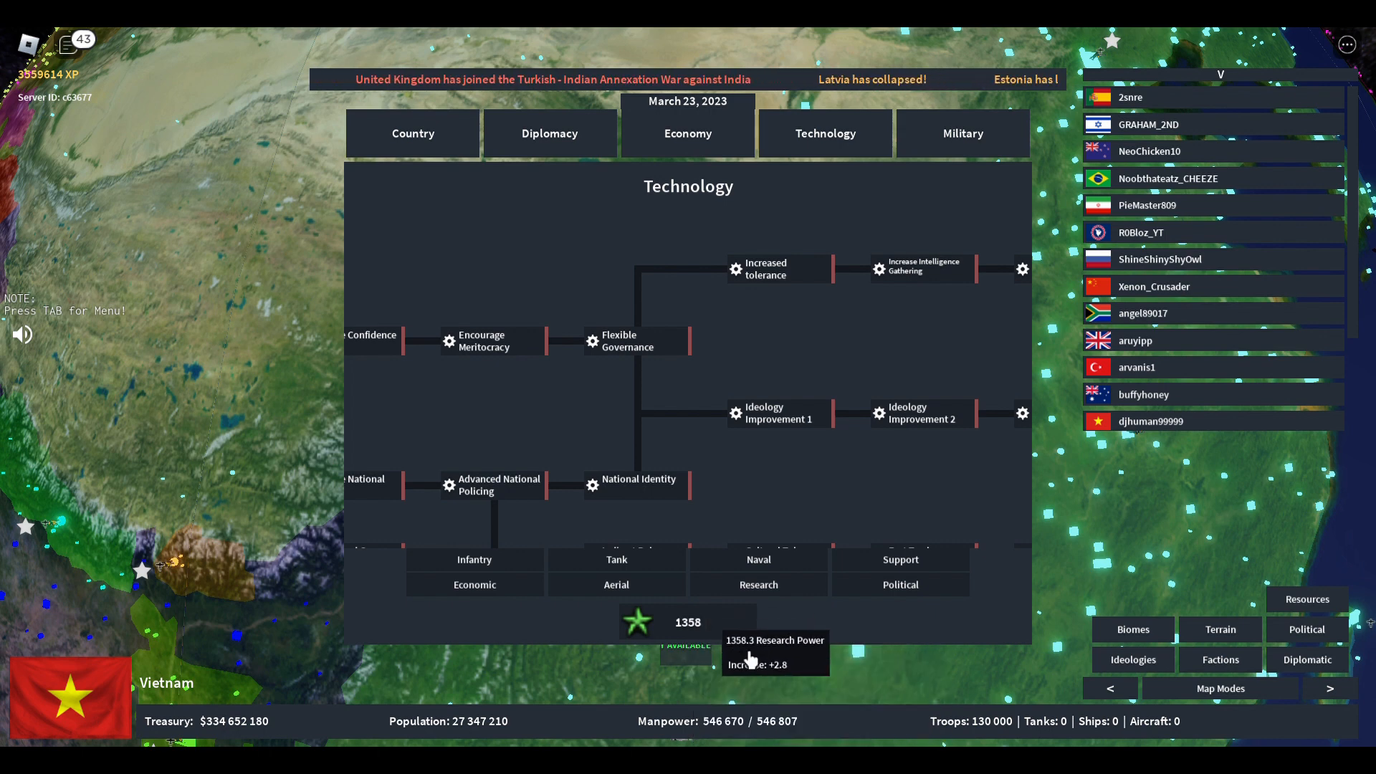
pyautogui.moveTo(640, 484)
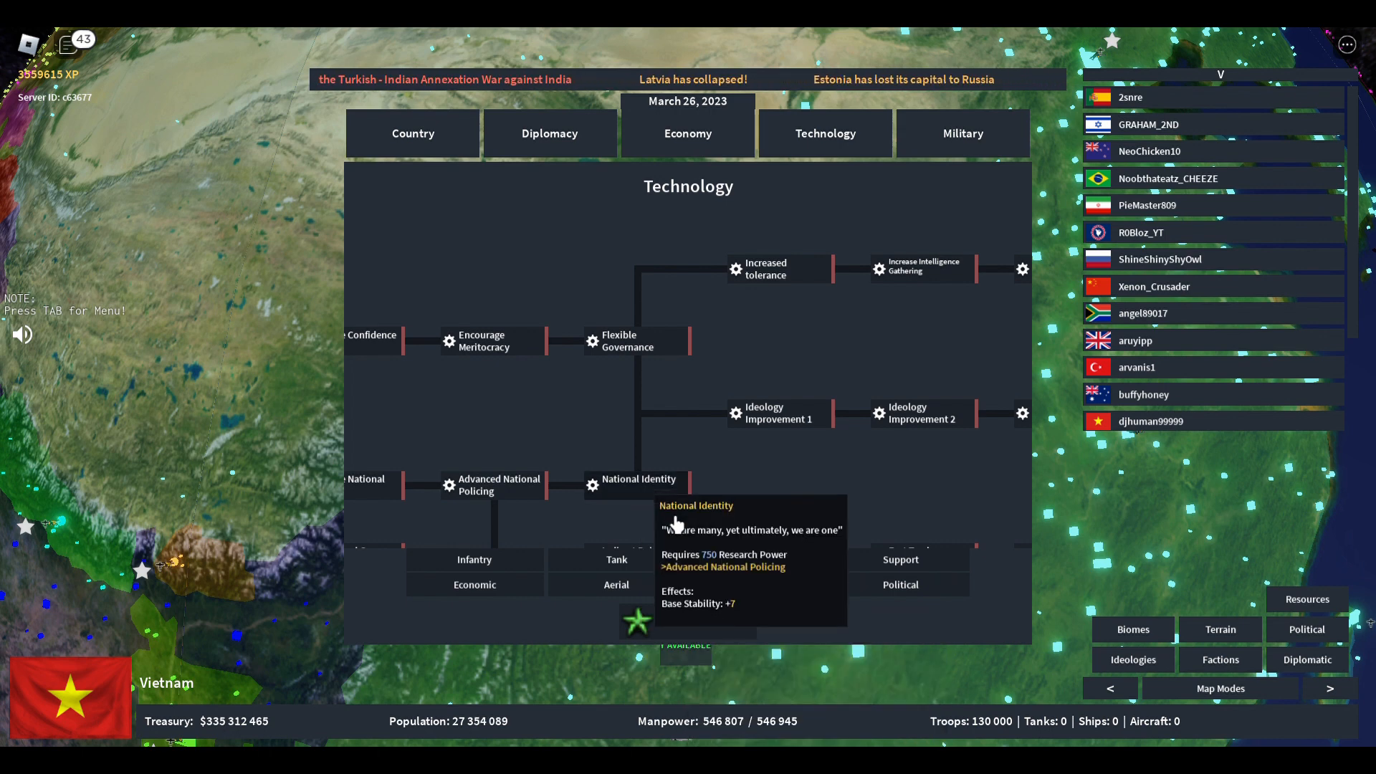